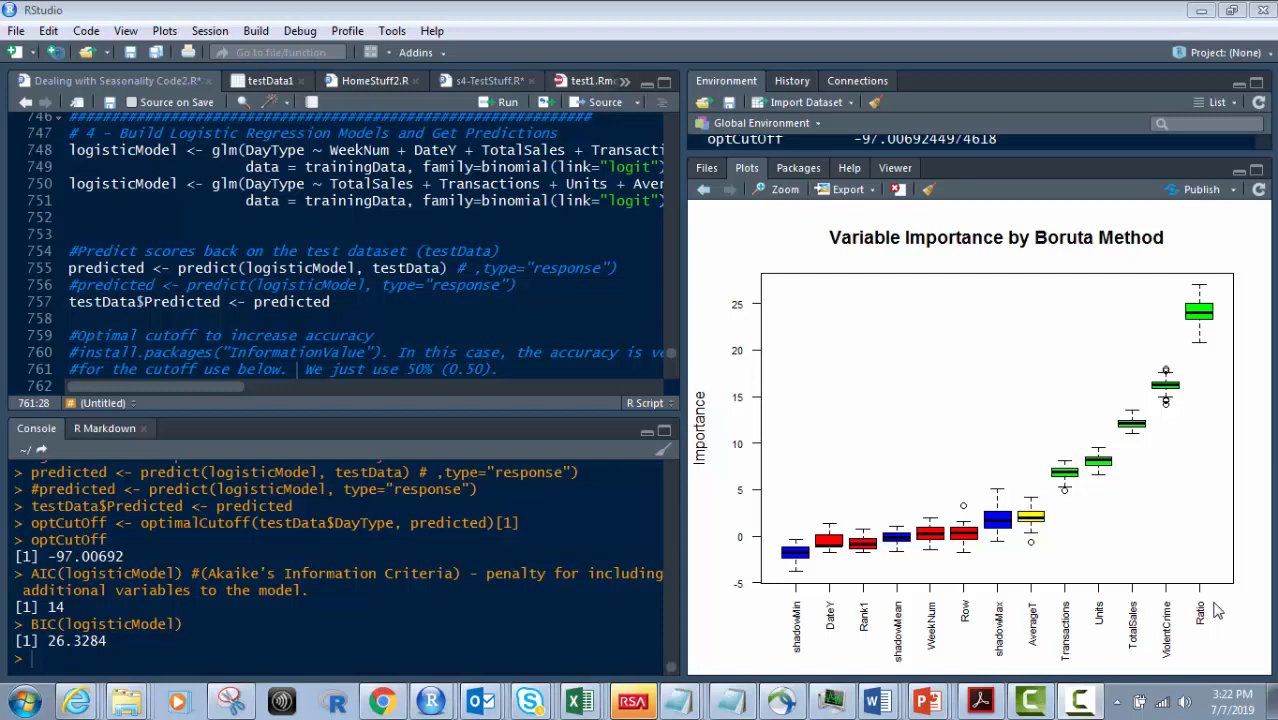
pyautogui.moveTo(1168, 413)
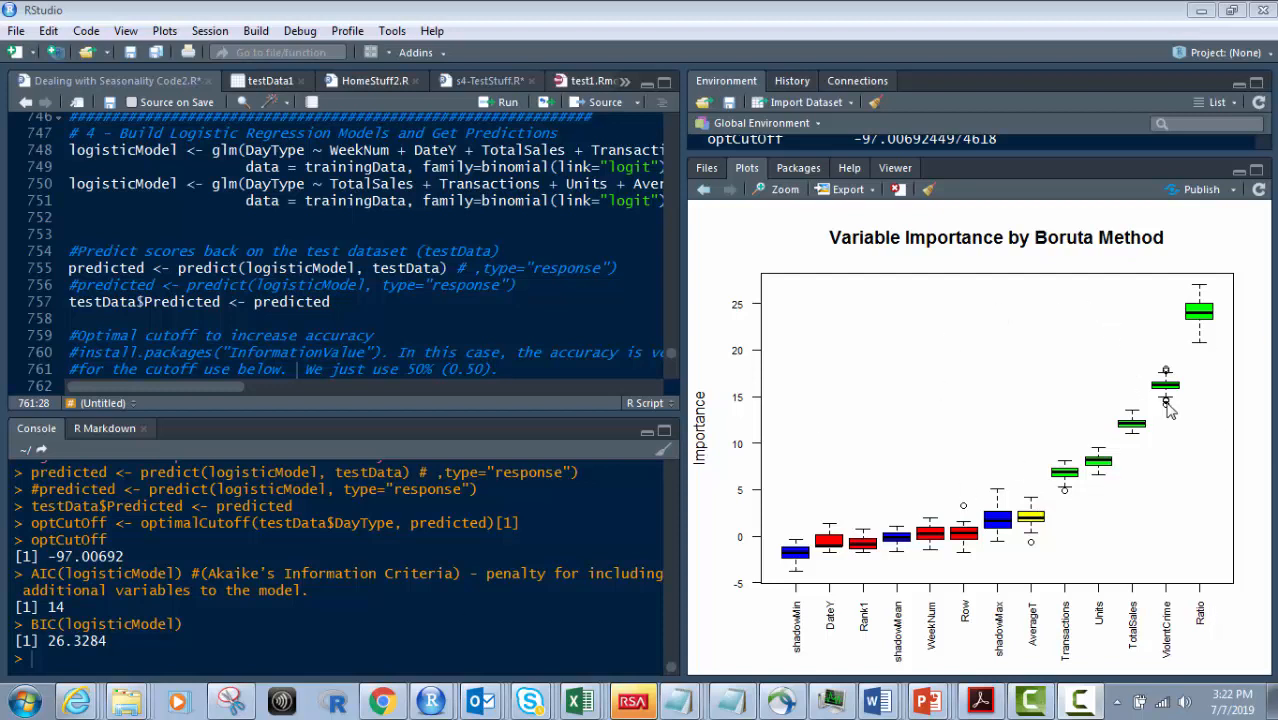
pyautogui.moveTo(1186, 454)
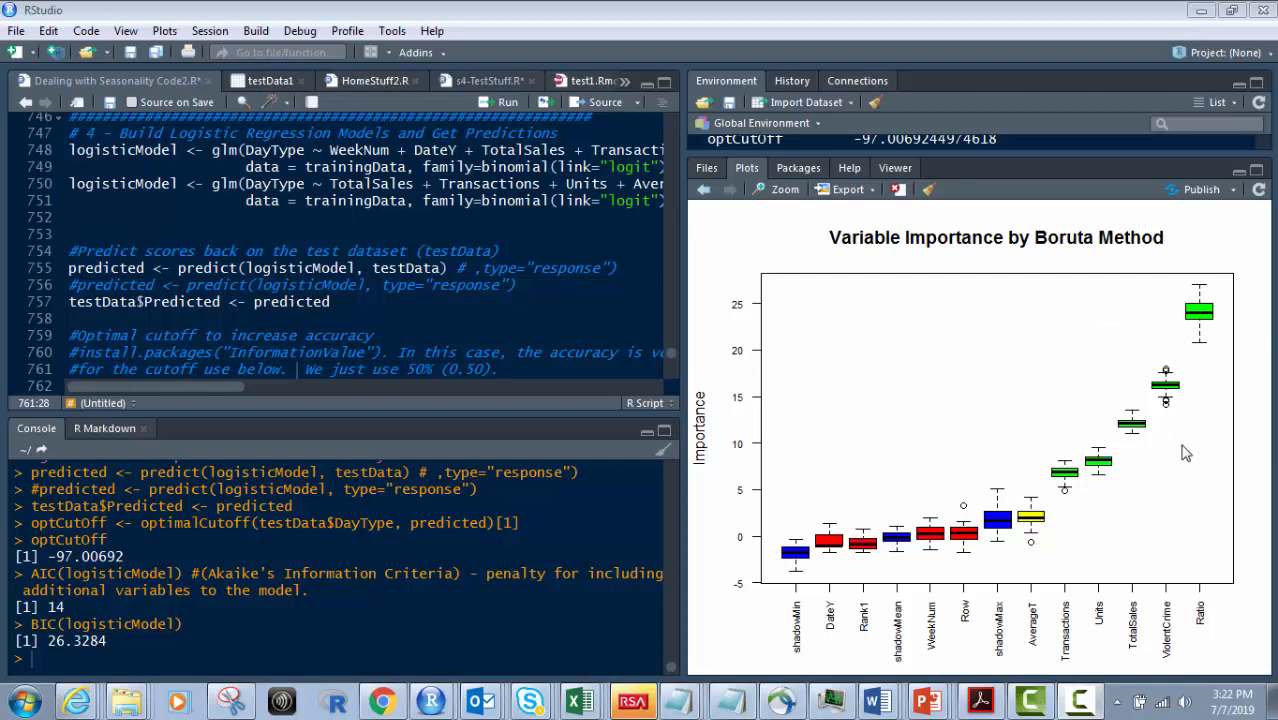
pyautogui.moveTo(1207, 268)
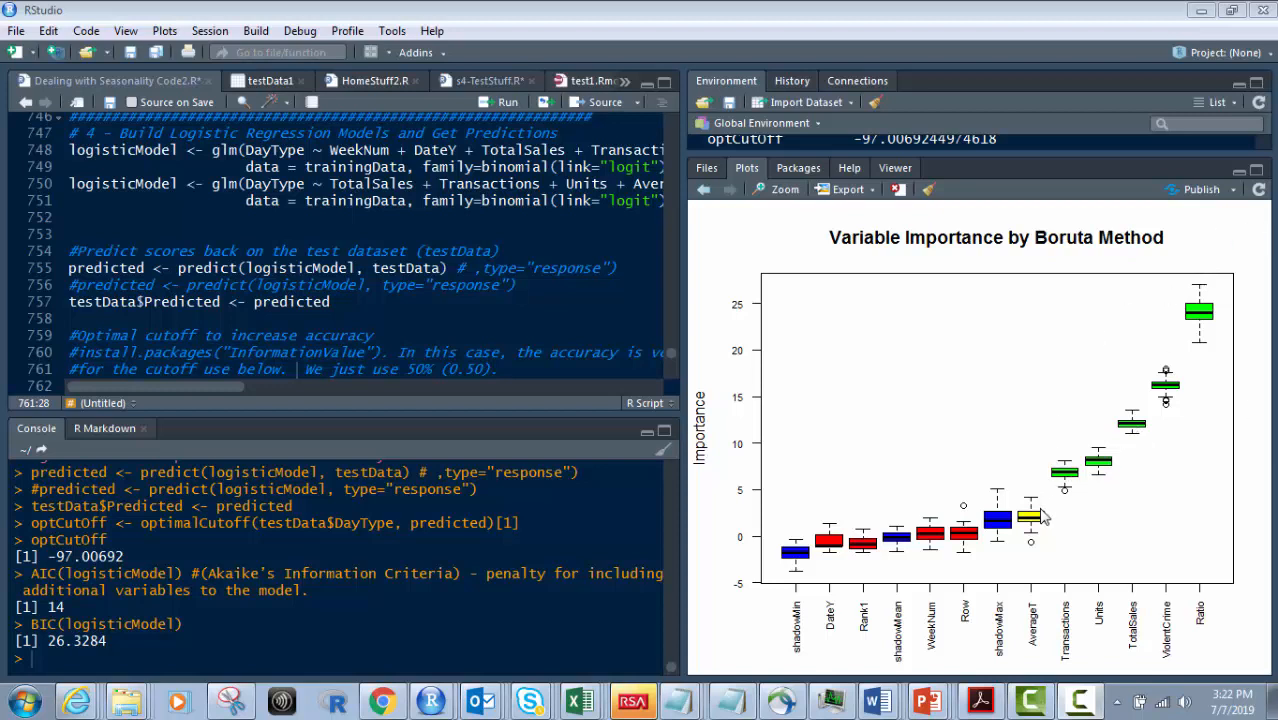
pyautogui.moveTo(872, 544)
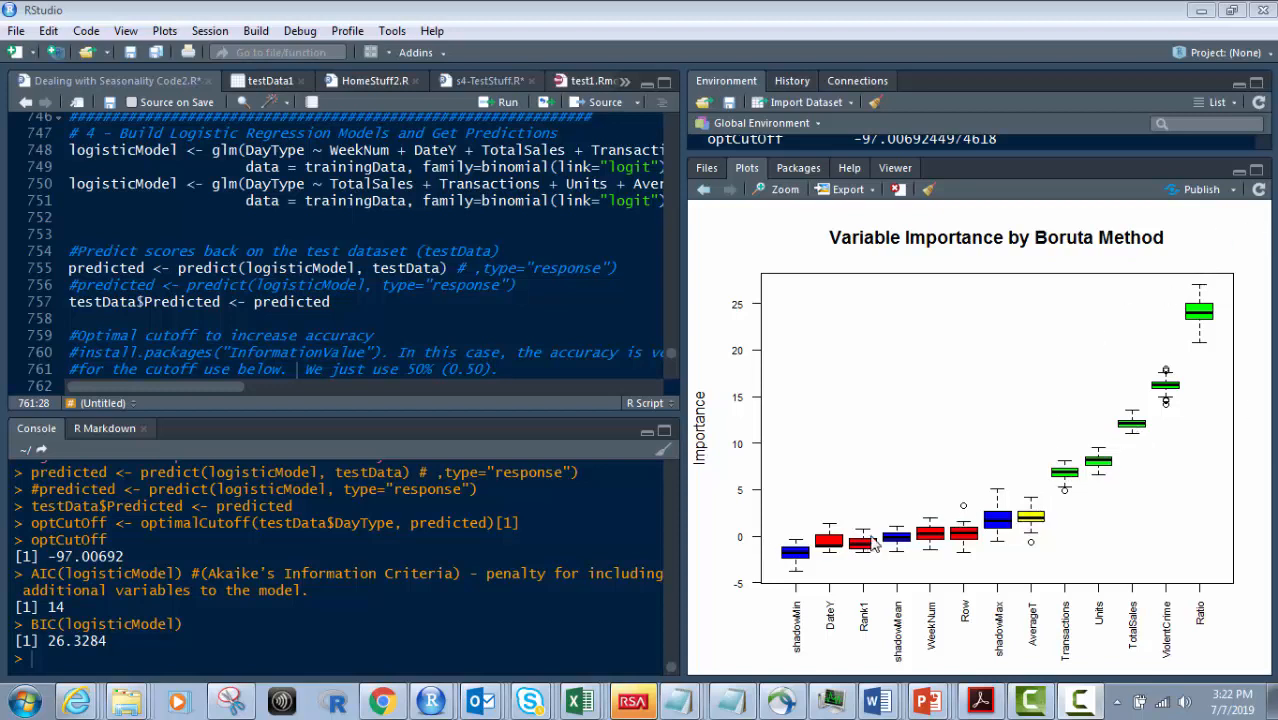
pyautogui.moveTo(1130, 501)
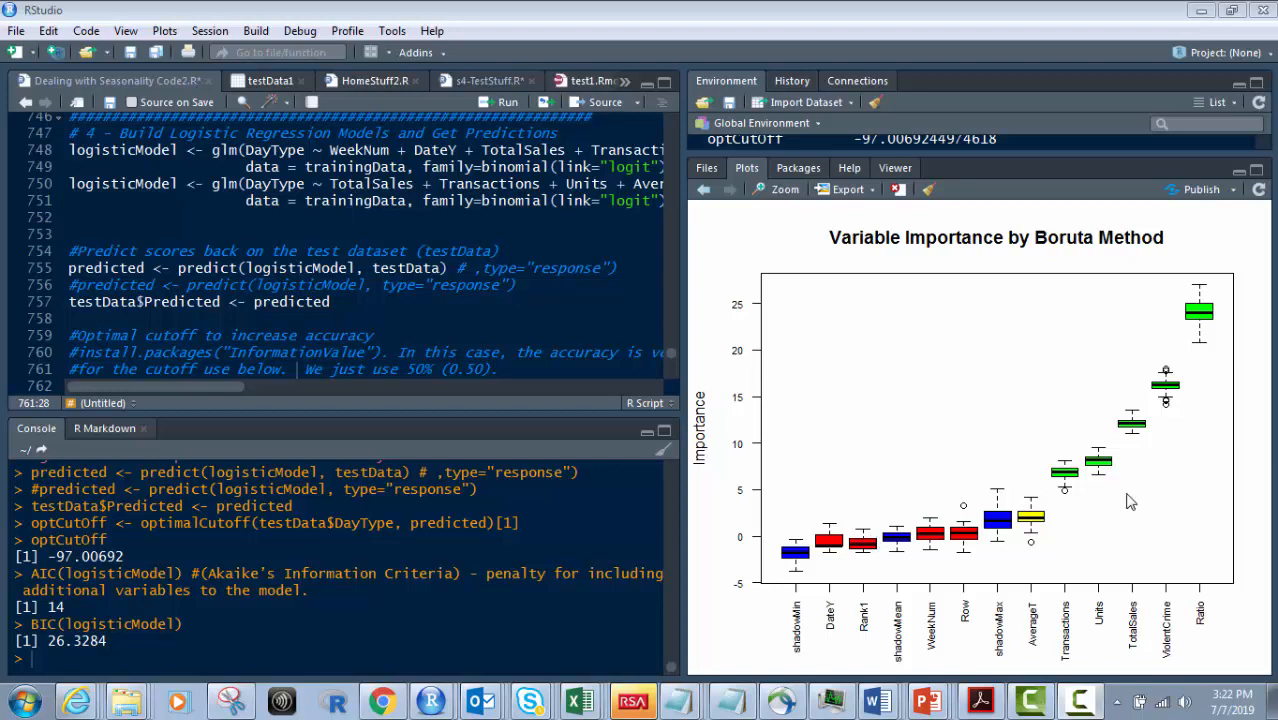
pyautogui.moveTo(953, 483)
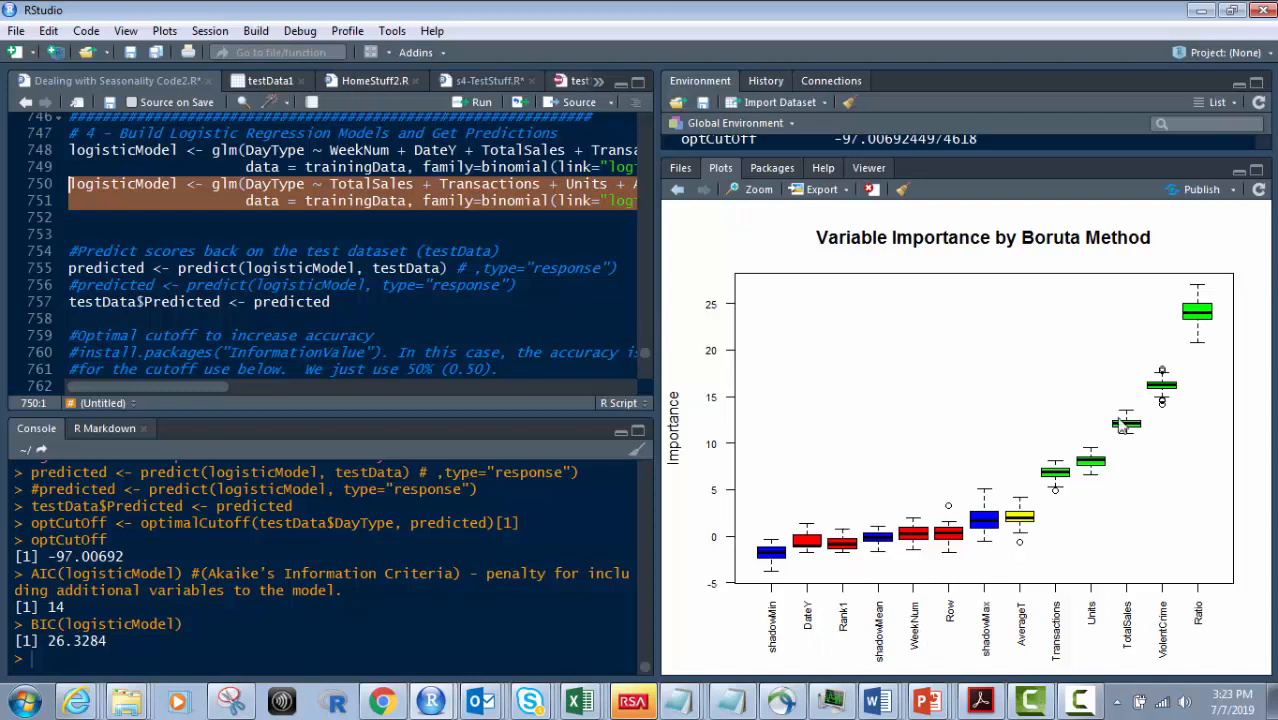
pyautogui.moveTo(1134, 528)
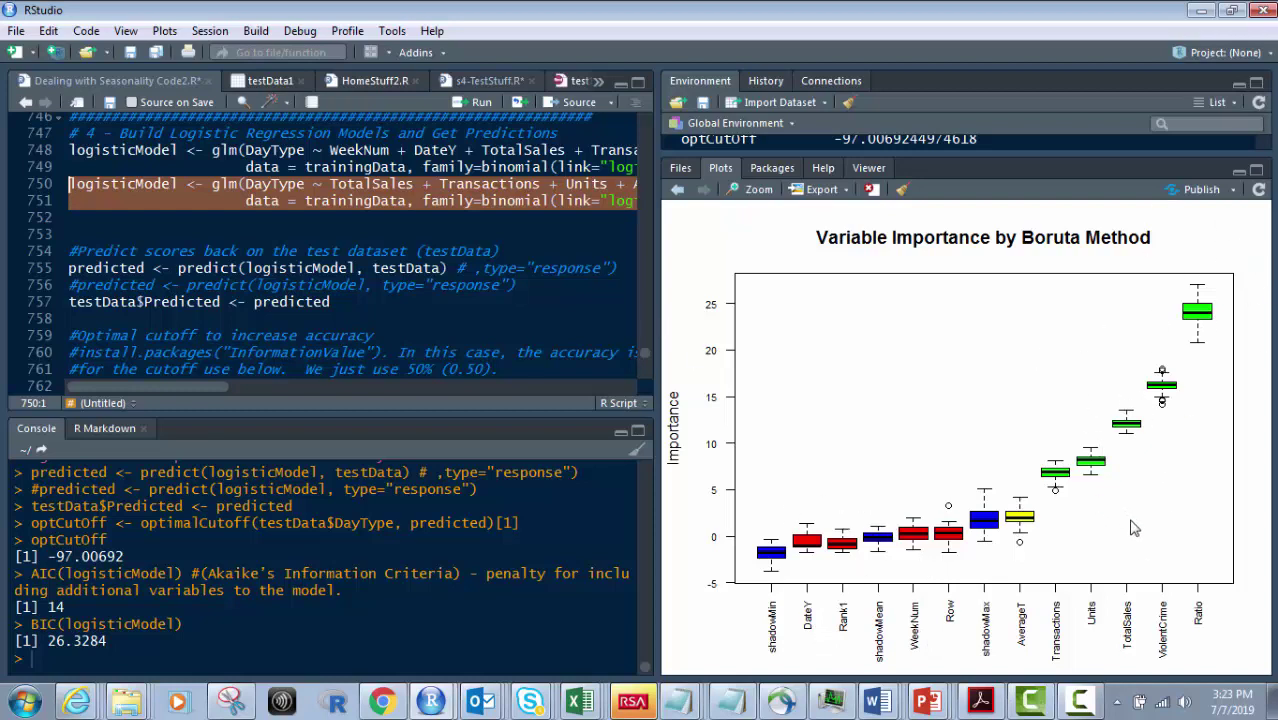
pyautogui.moveTo(990, 556)
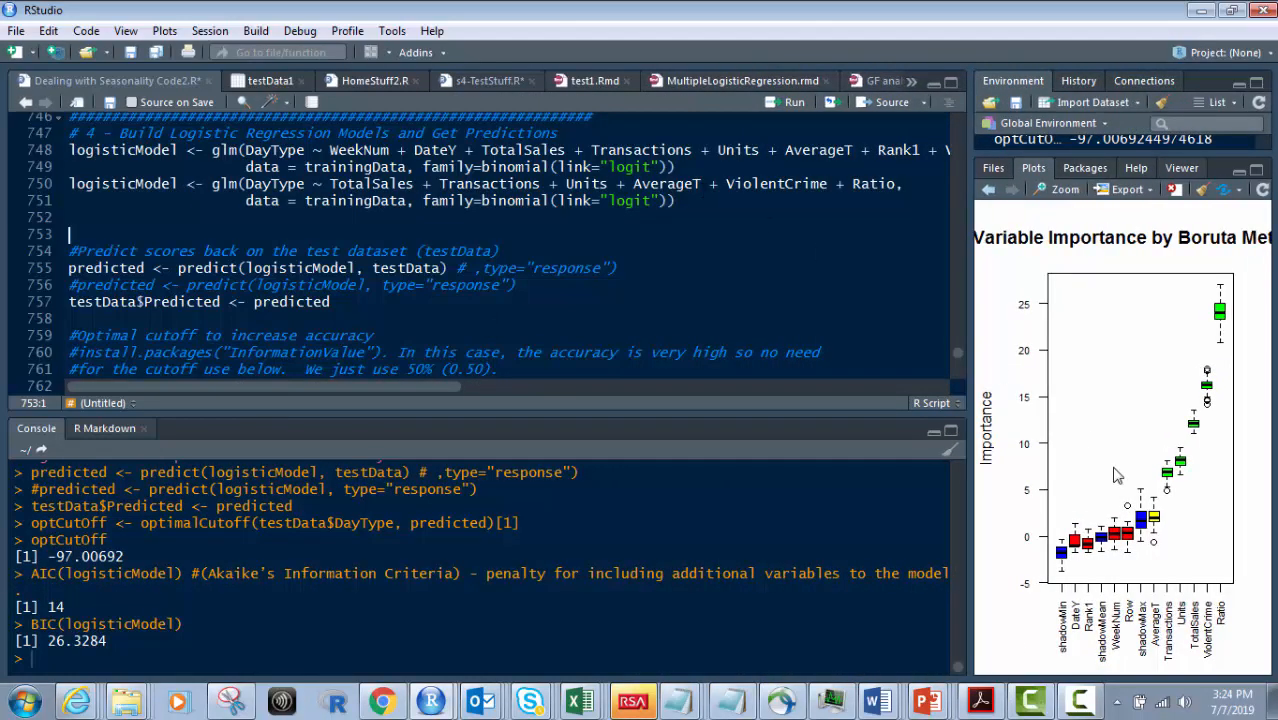
pyautogui.moveTo(1212, 262)
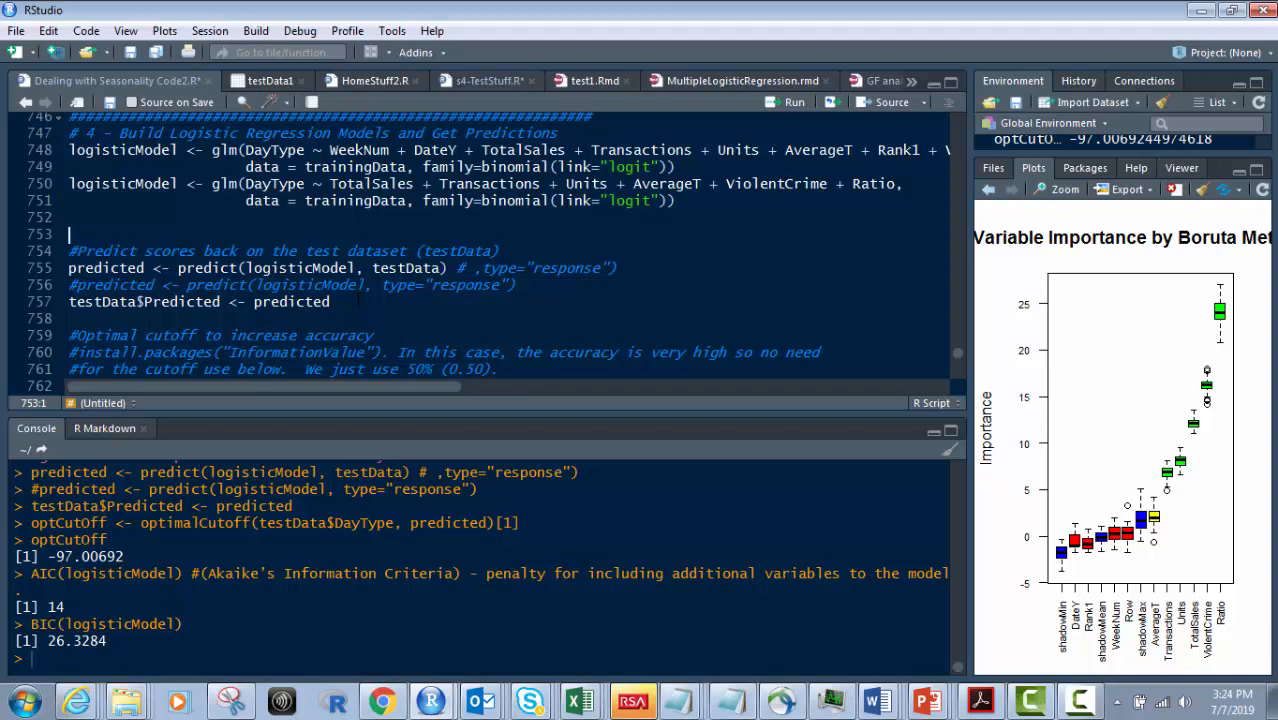
pyautogui.moveTo(1167, 498)
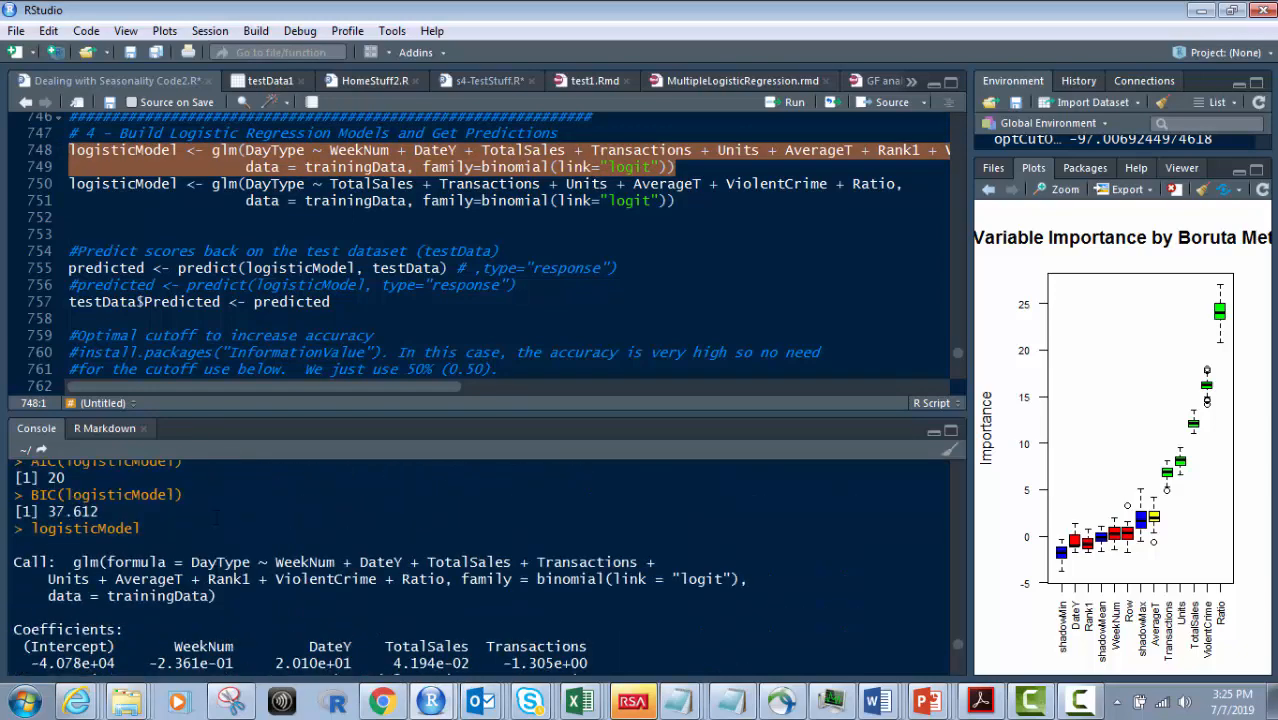
# Scroll the script down to the Boruta-selected model lines 750–751.
pyautogui.scroll(-3)
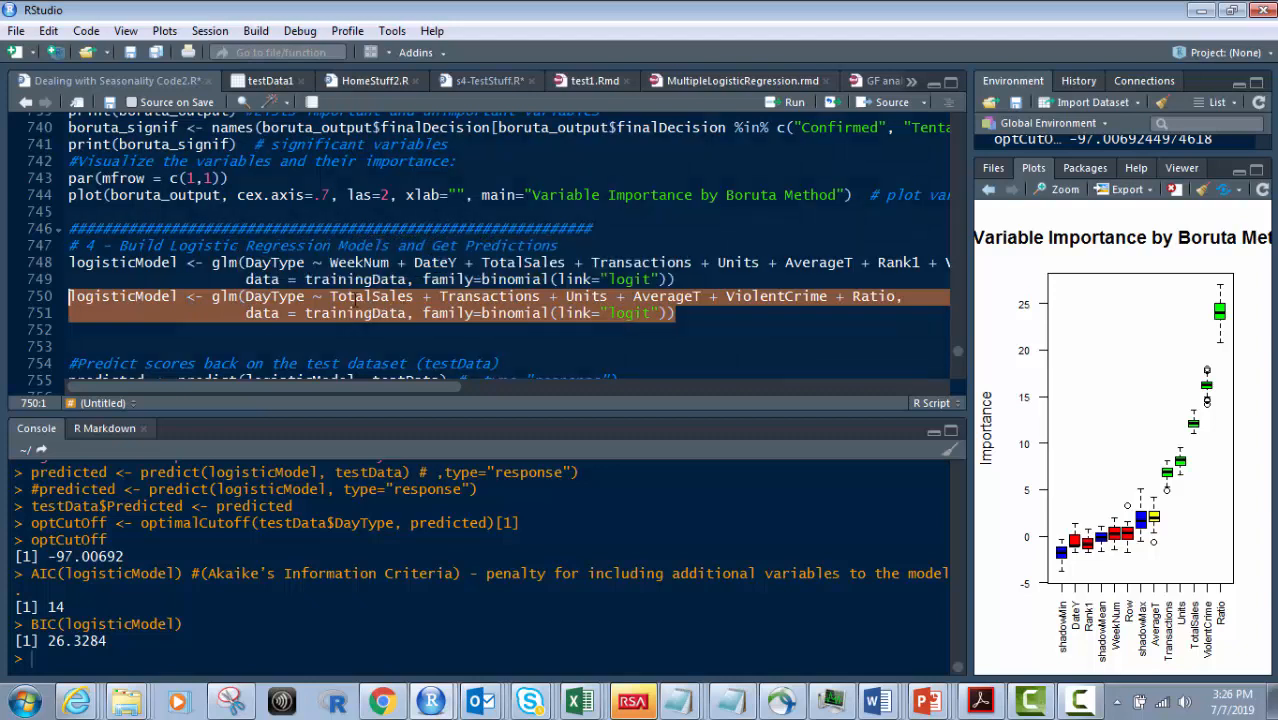
pyautogui.click(383, 296)
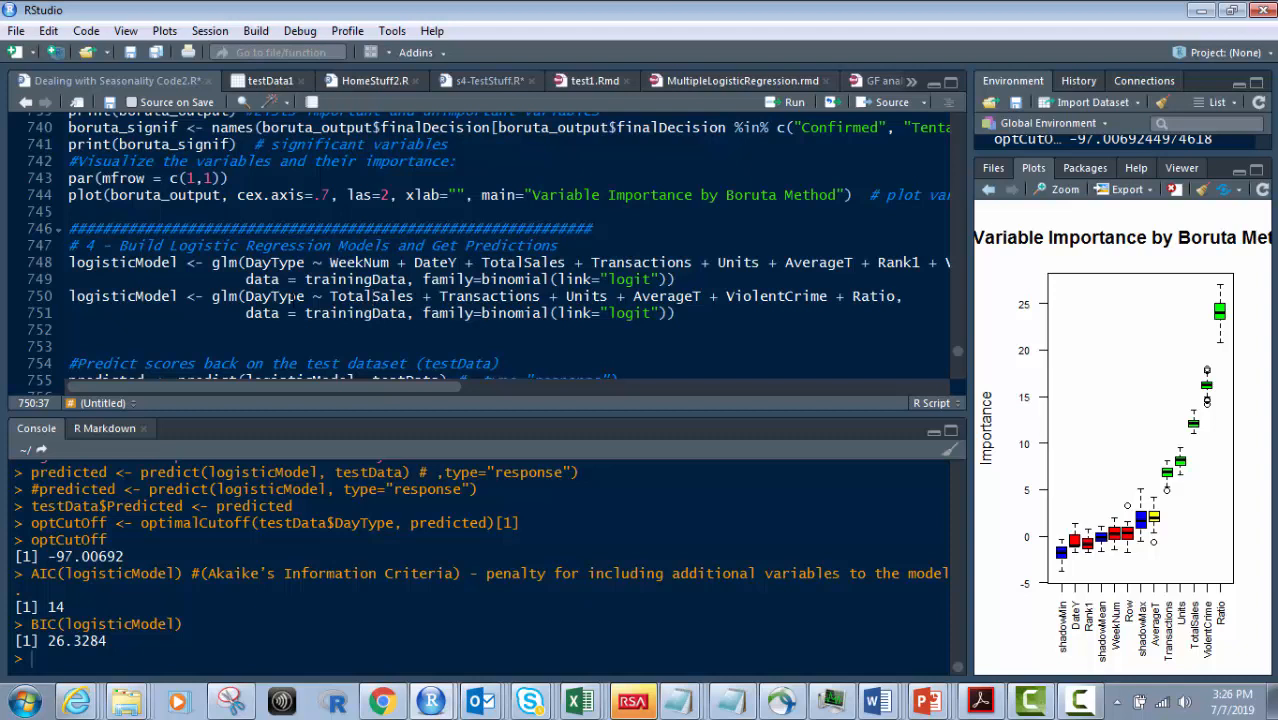
pyautogui.doubleClick(272, 296)
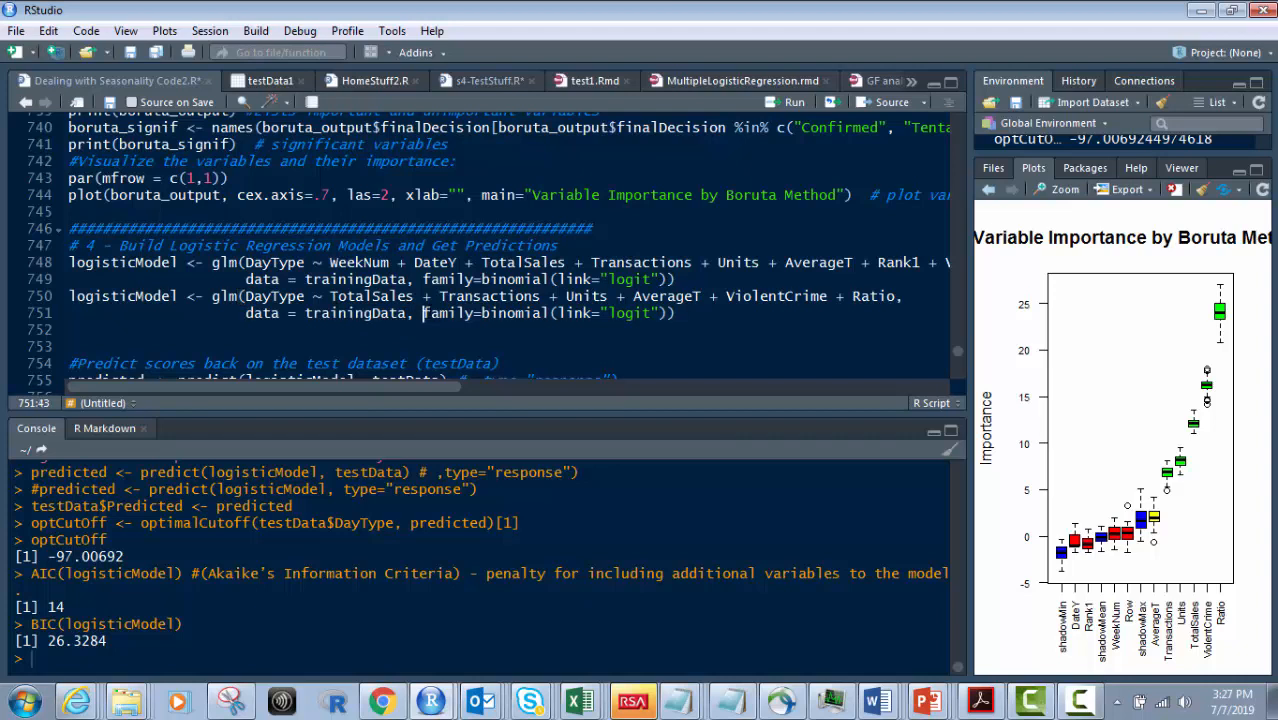
pyautogui.moveTo(423, 313); pyautogui.dragTo(675, 313)
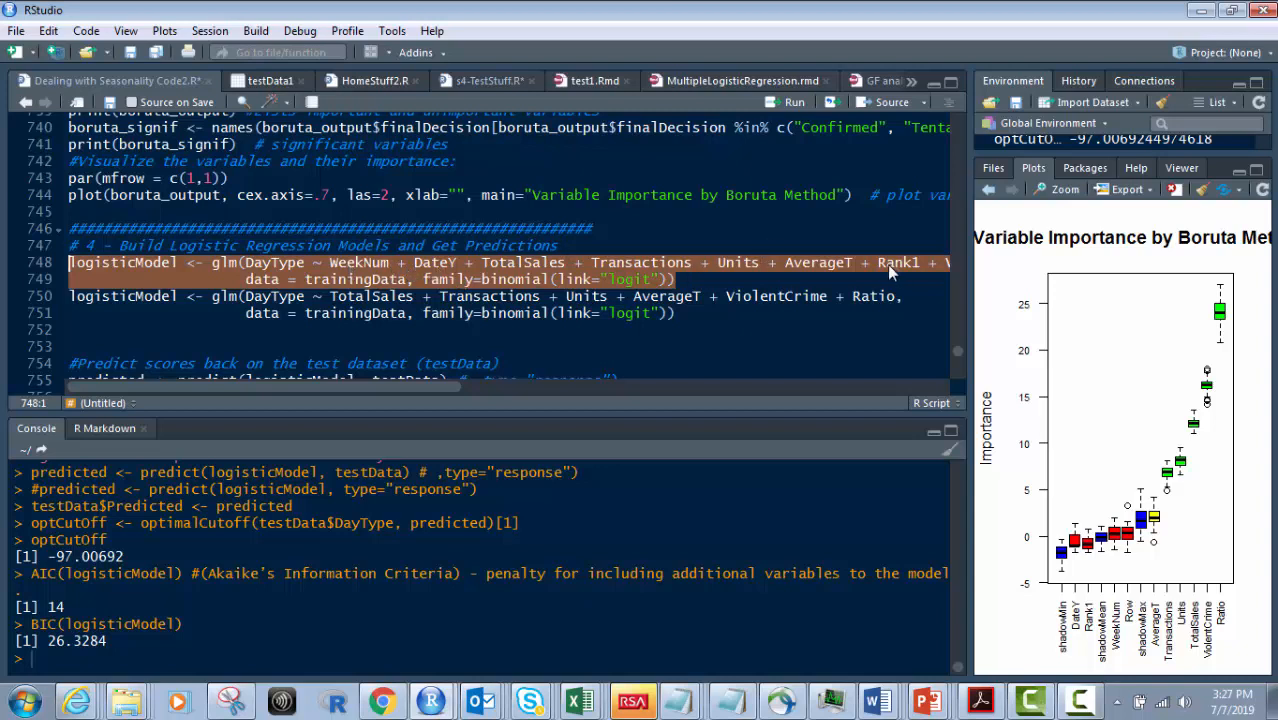
pyautogui.moveTo(1048, 513)
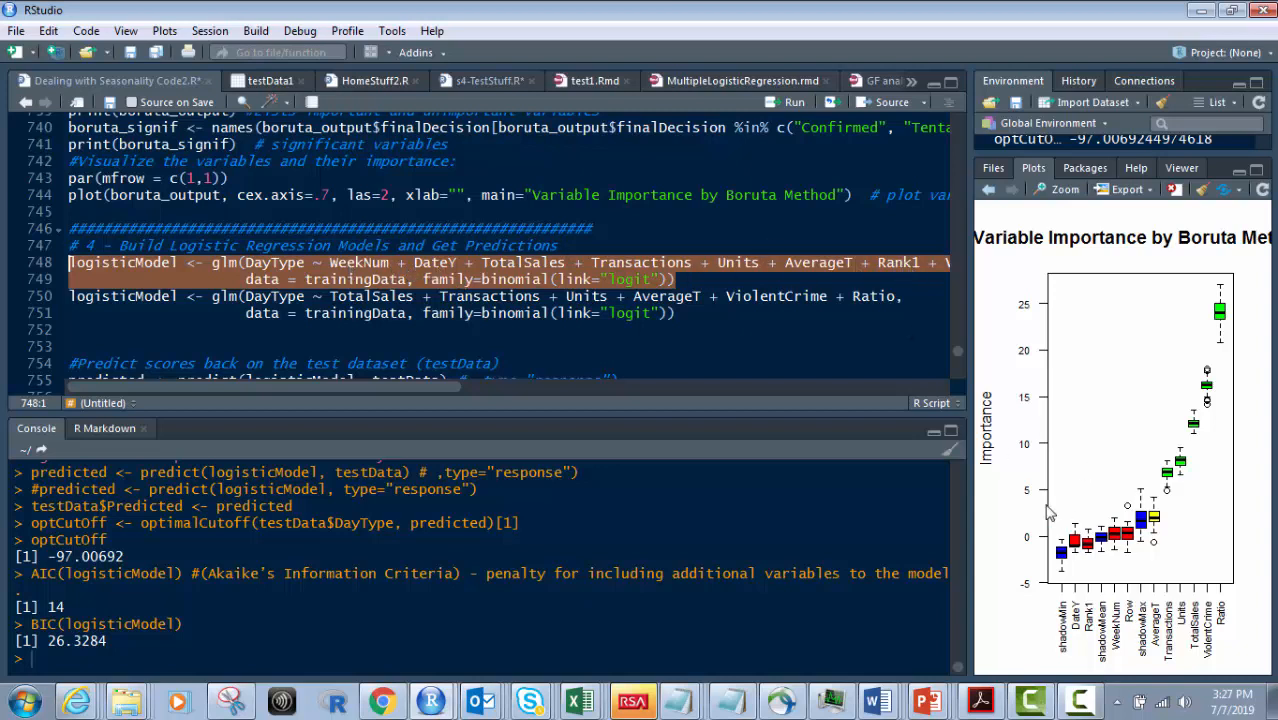
pyautogui.moveTo(1114, 248)
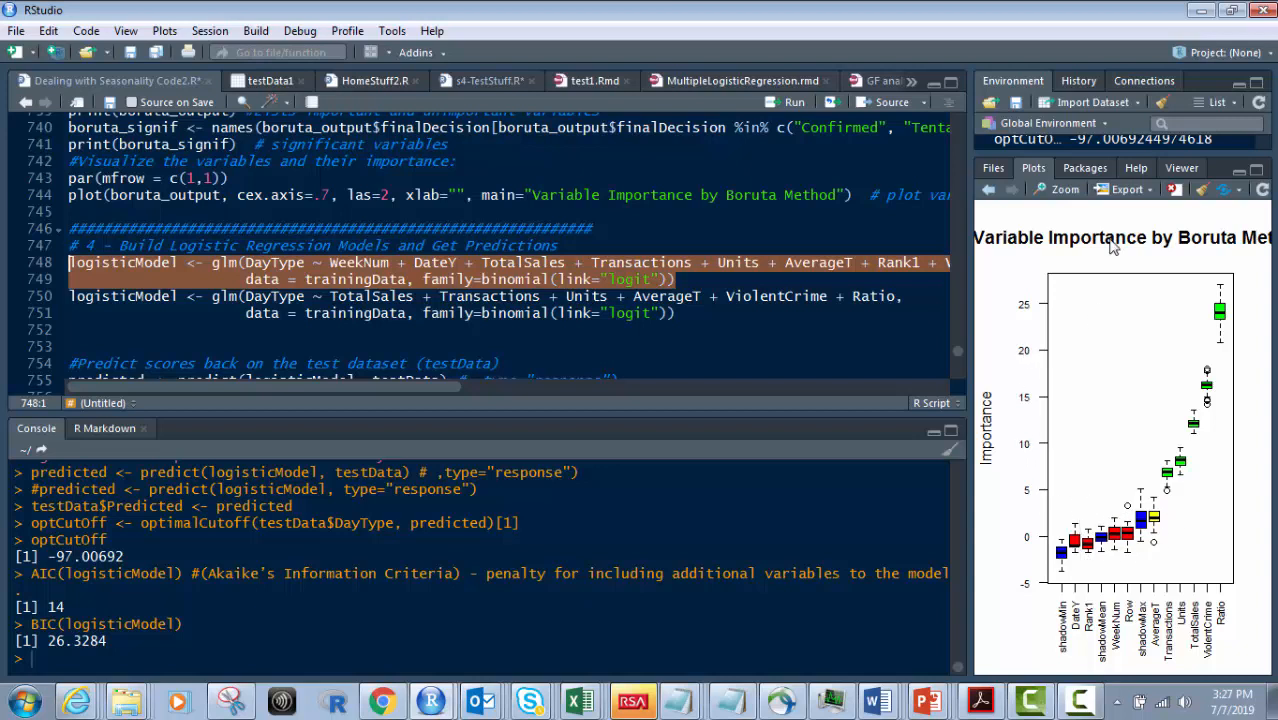
pyautogui.moveTo(1068, 670)
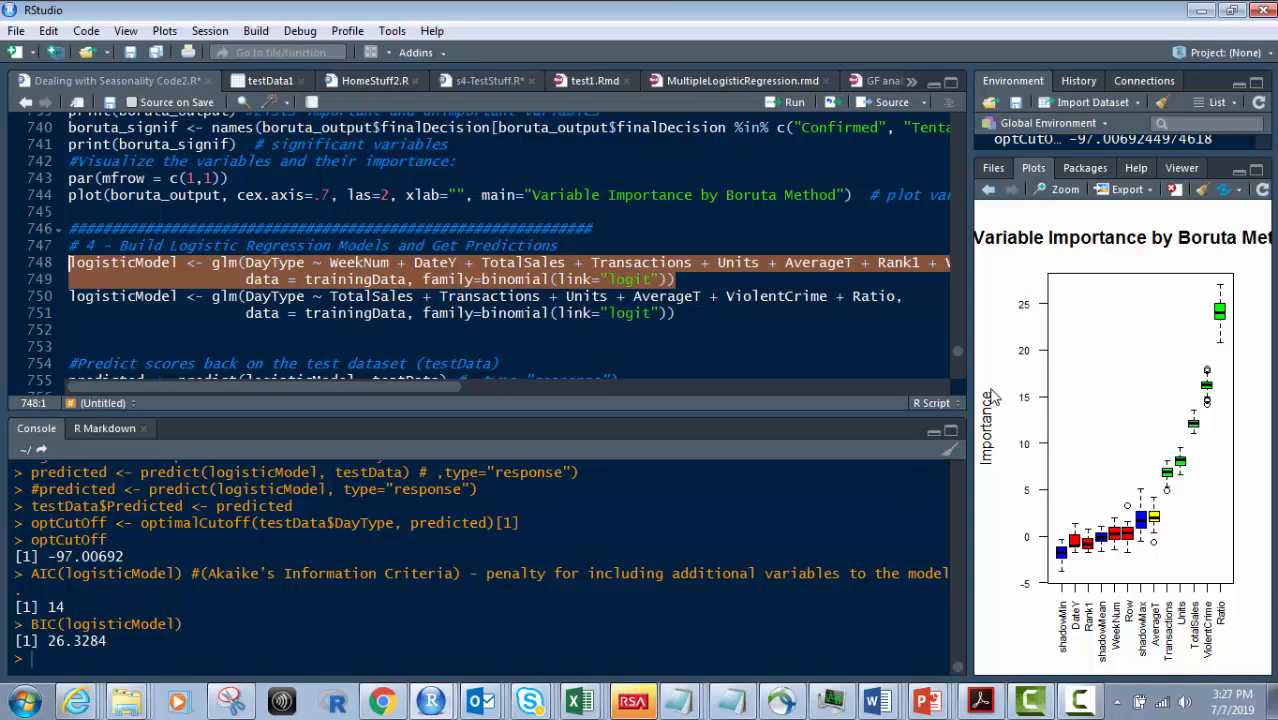
pyautogui.moveTo(971, 348)
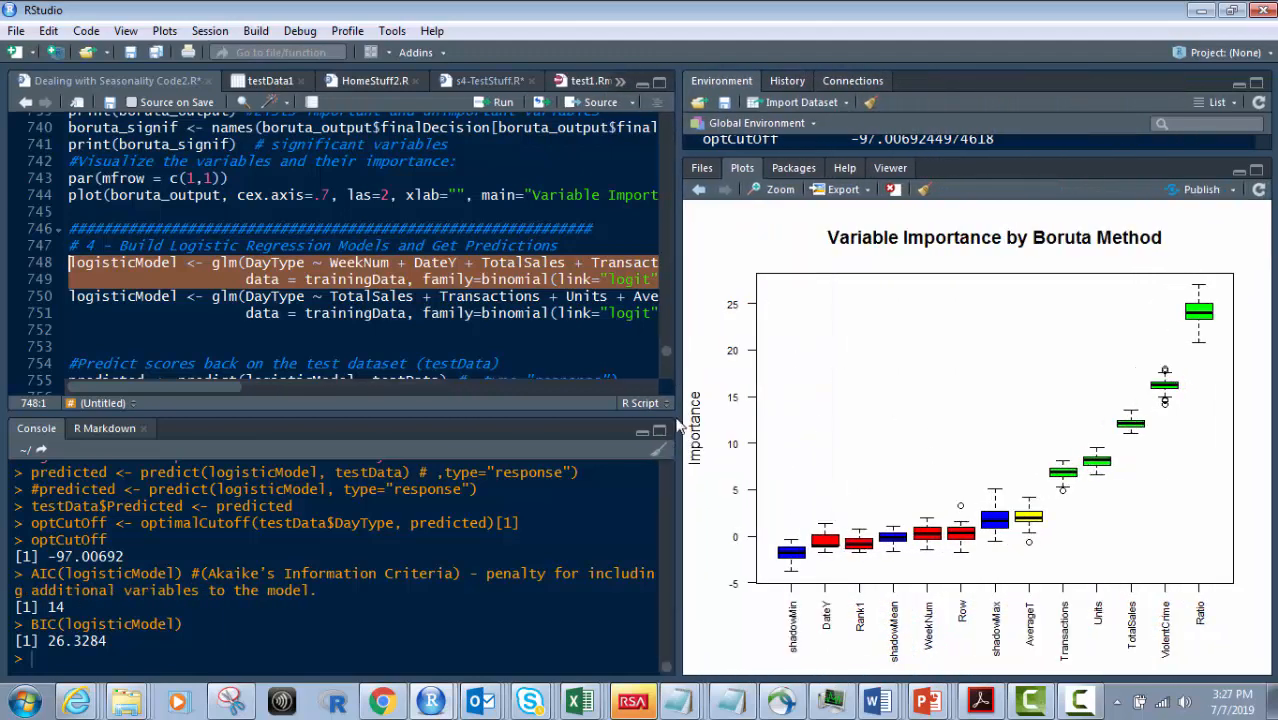
pyautogui.moveTo(1153, 450)
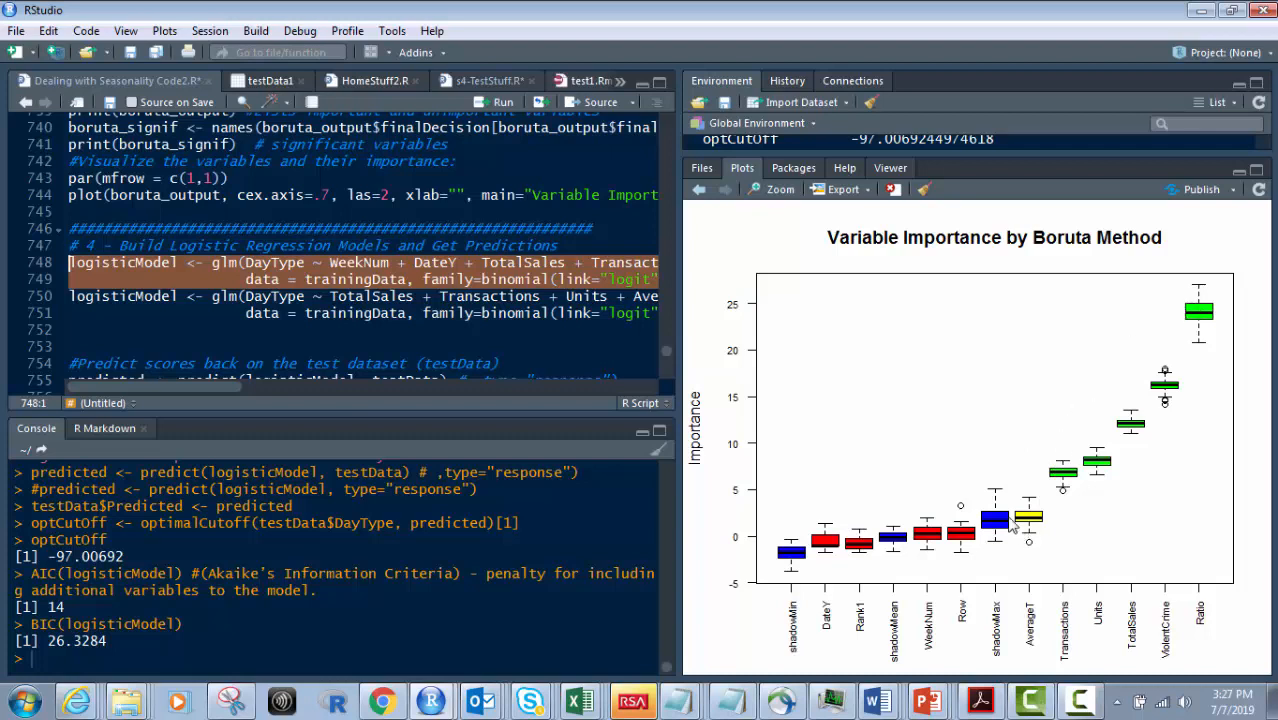
pyautogui.moveTo(1208, 373)
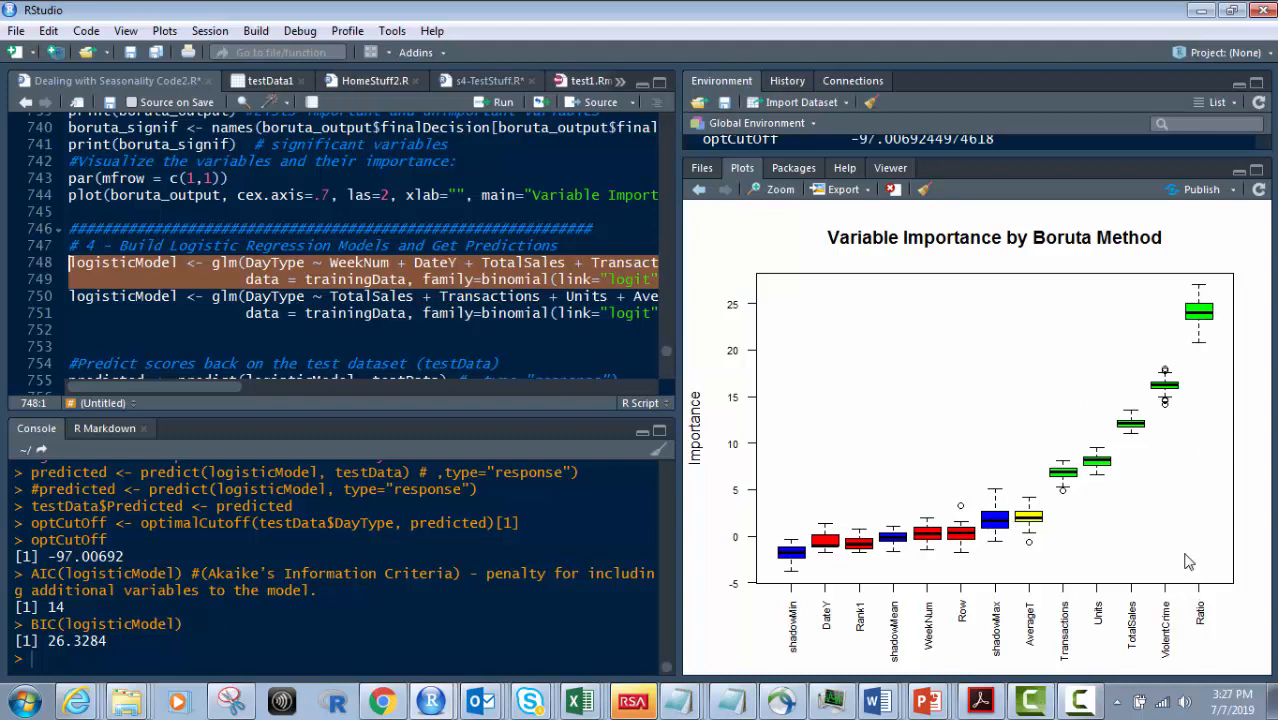
pyautogui.moveTo(1186, 496)
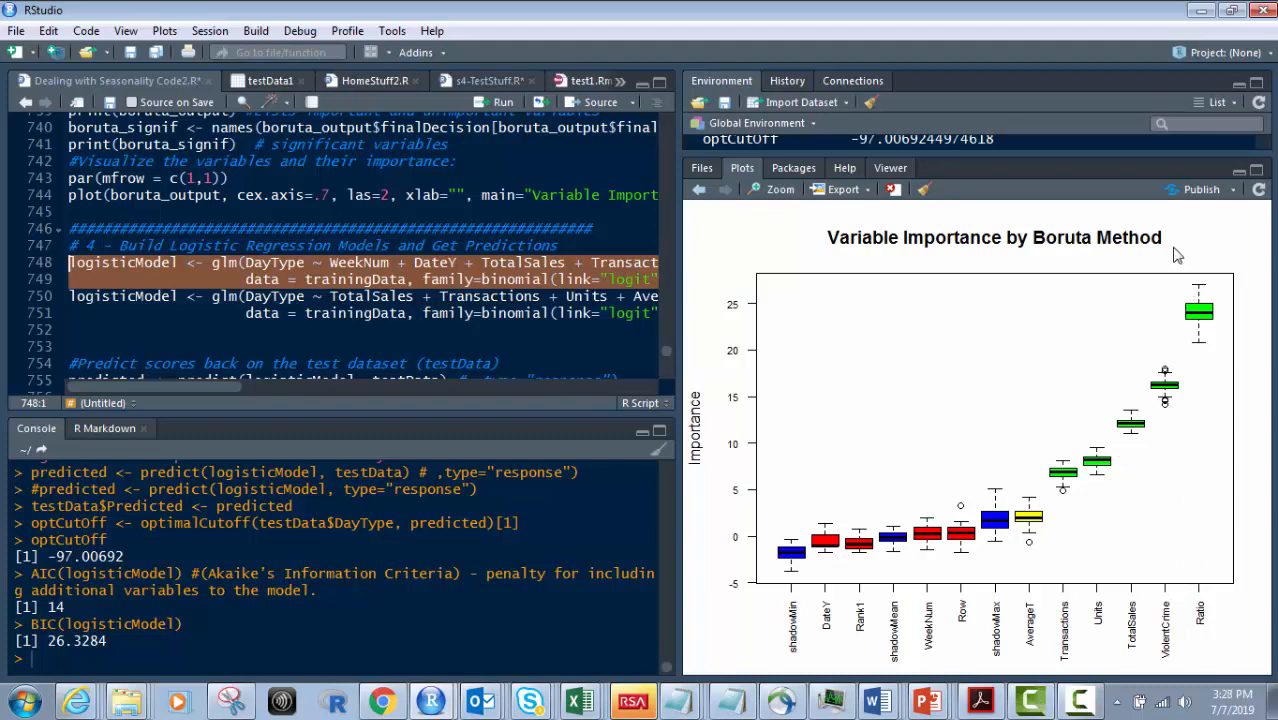
pyautogui.moveTo(1245, 377)
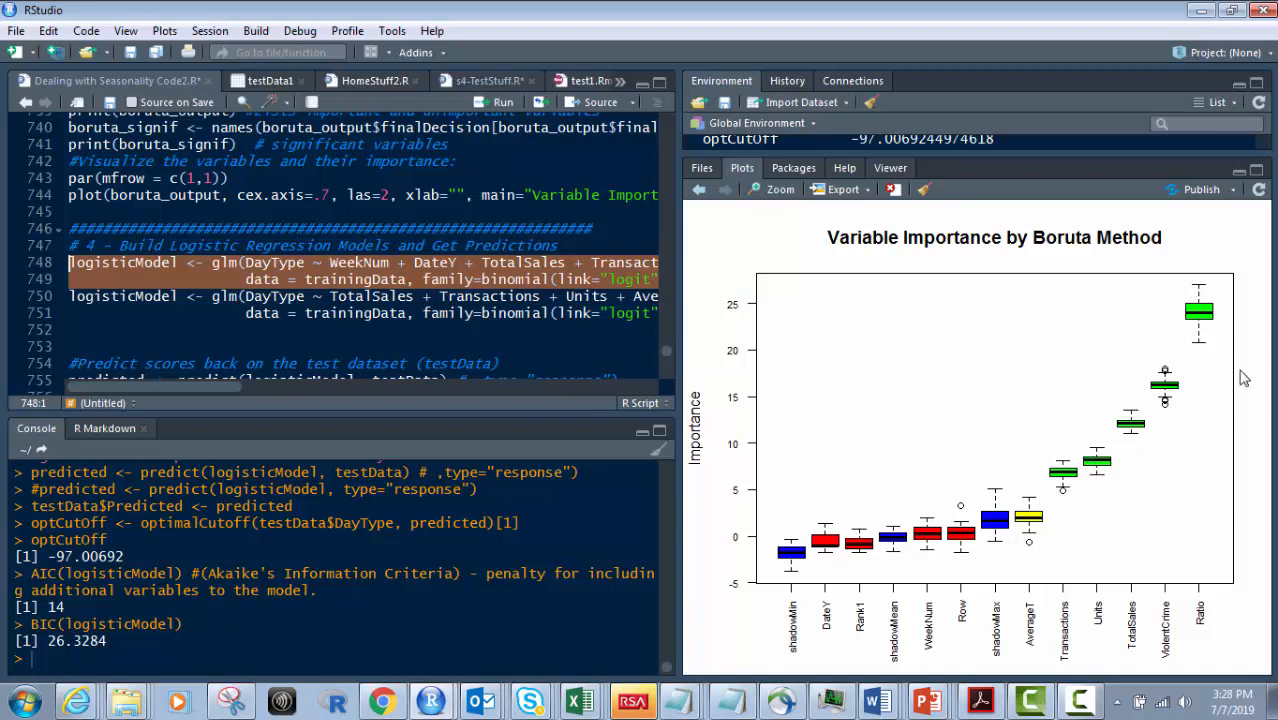
pyautogui.moveTo(791, 550)
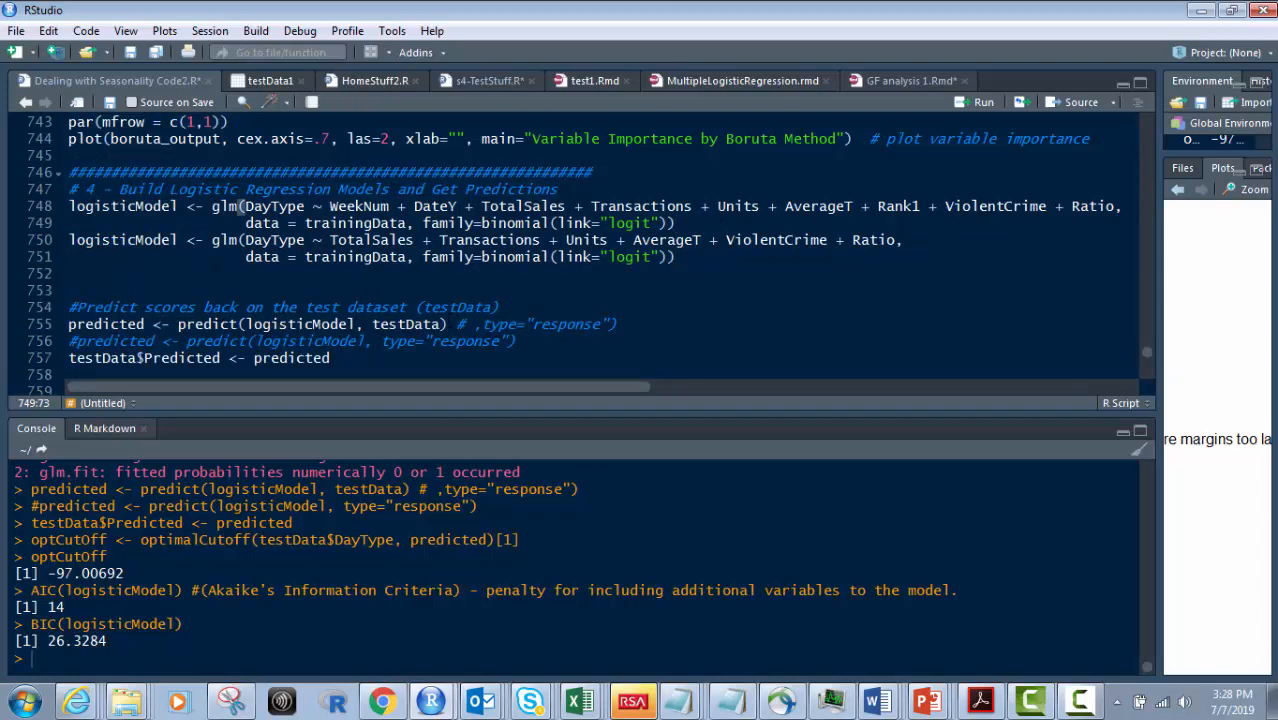
# Select parts of the logisticModel glm calls, including the model name and trainingData.
pyautogui.click(100, 323)
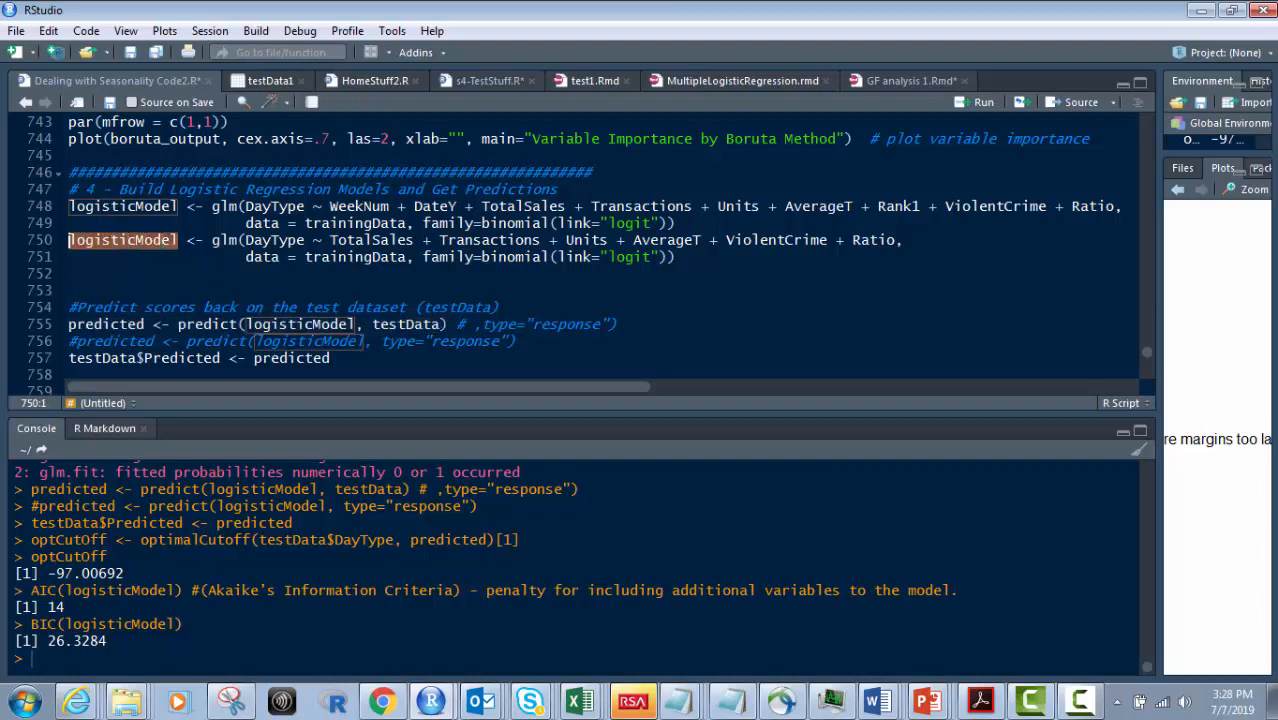
pyautogui.click(454, 306)
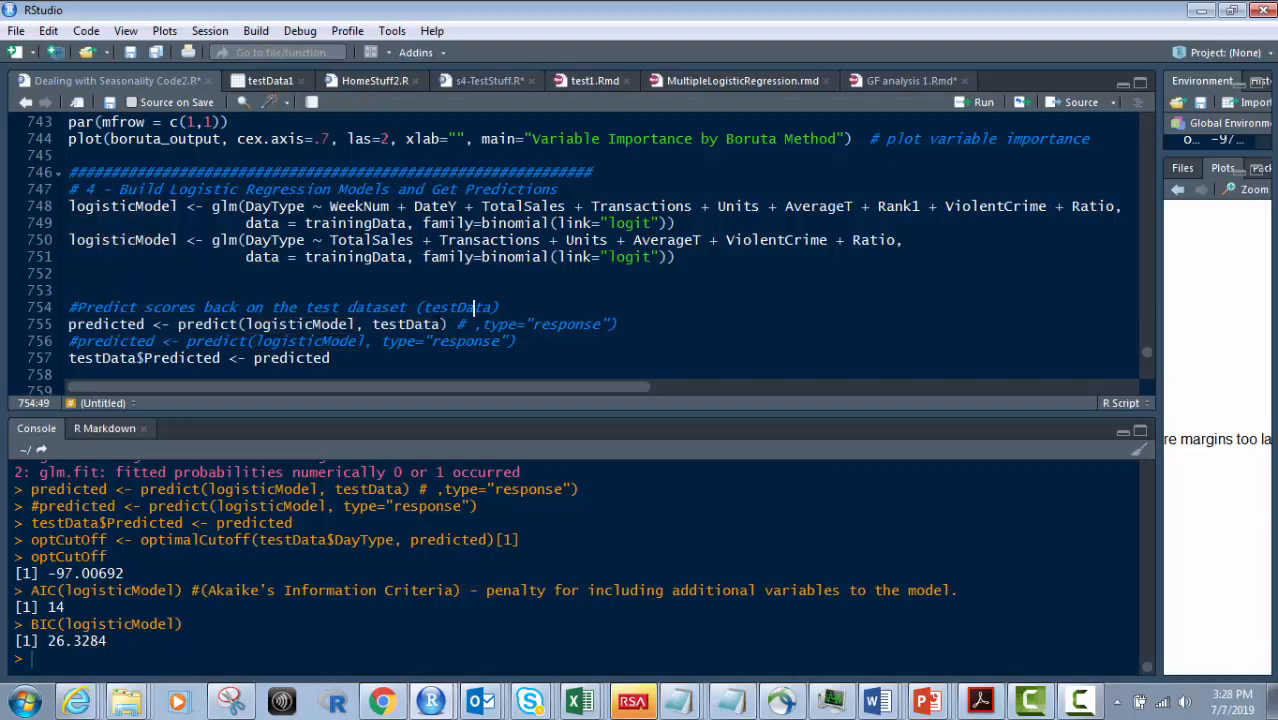
pyautogui.doubleClick(407, 324)
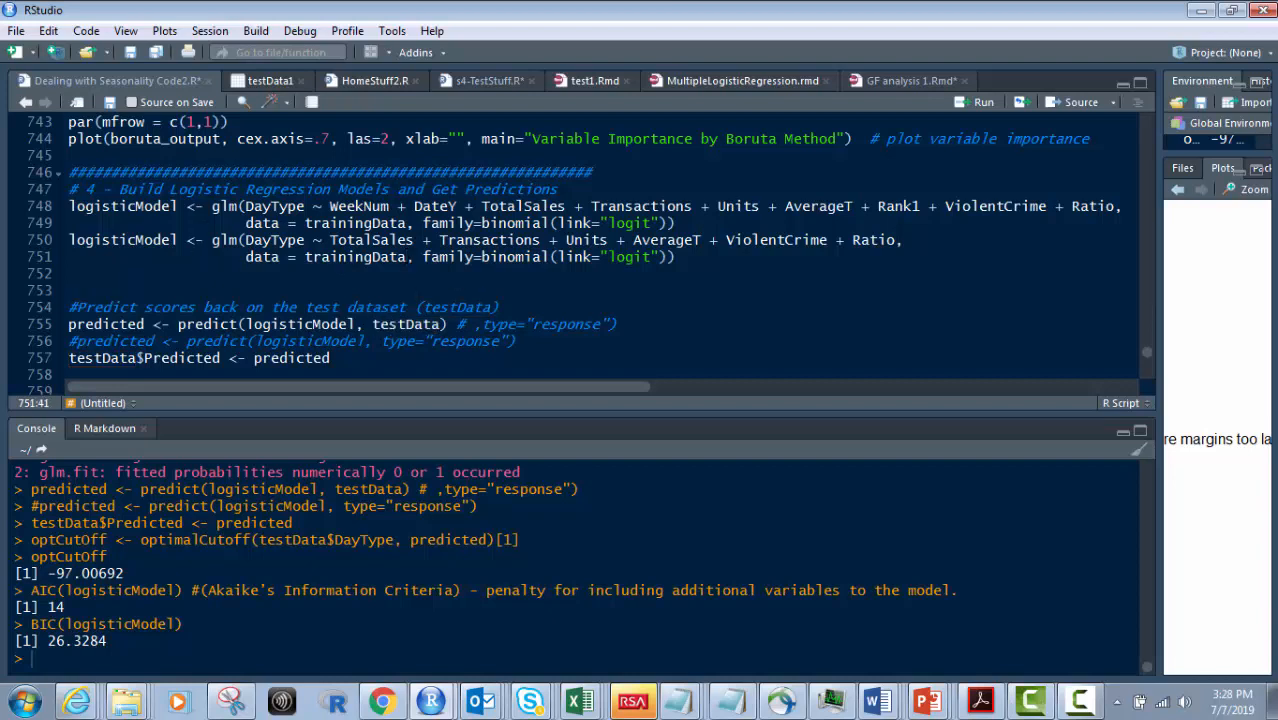
pyautogui.doubleClick(355, 257)
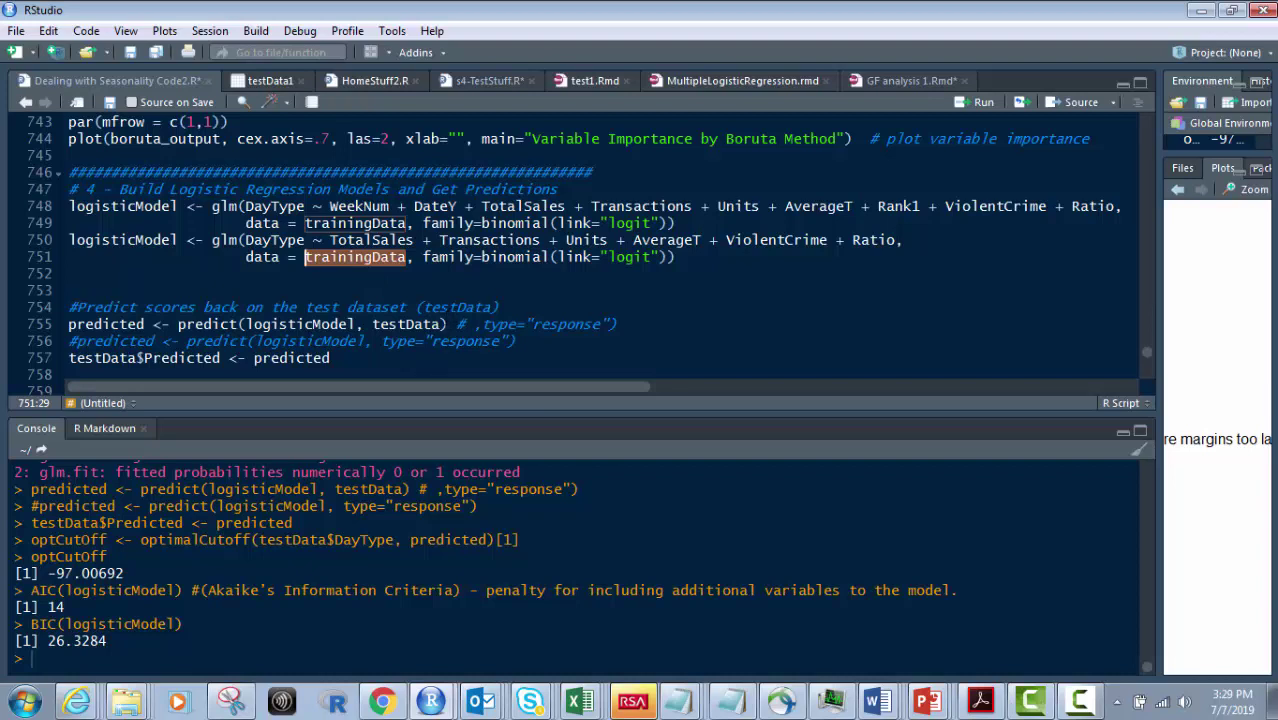
pyautogui.click(210, 341)
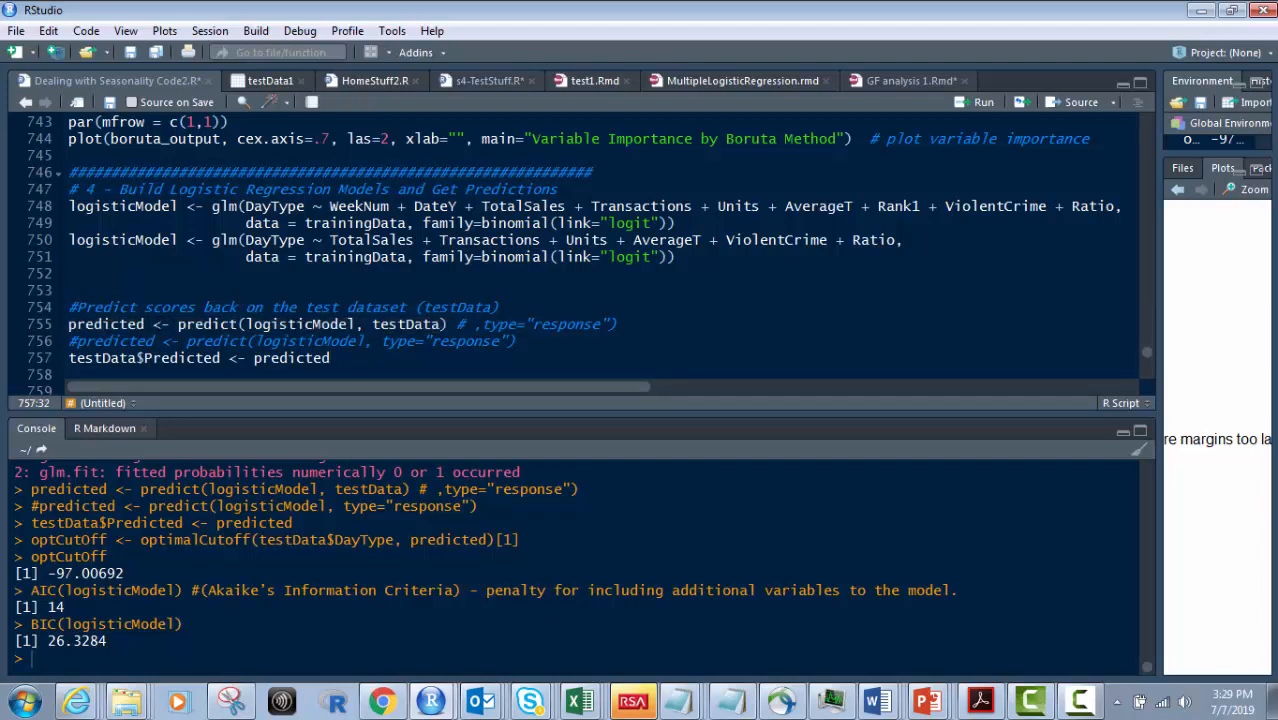
pyautogui.moveTo(185, 358); pyautogui.dragTo(329, 358)
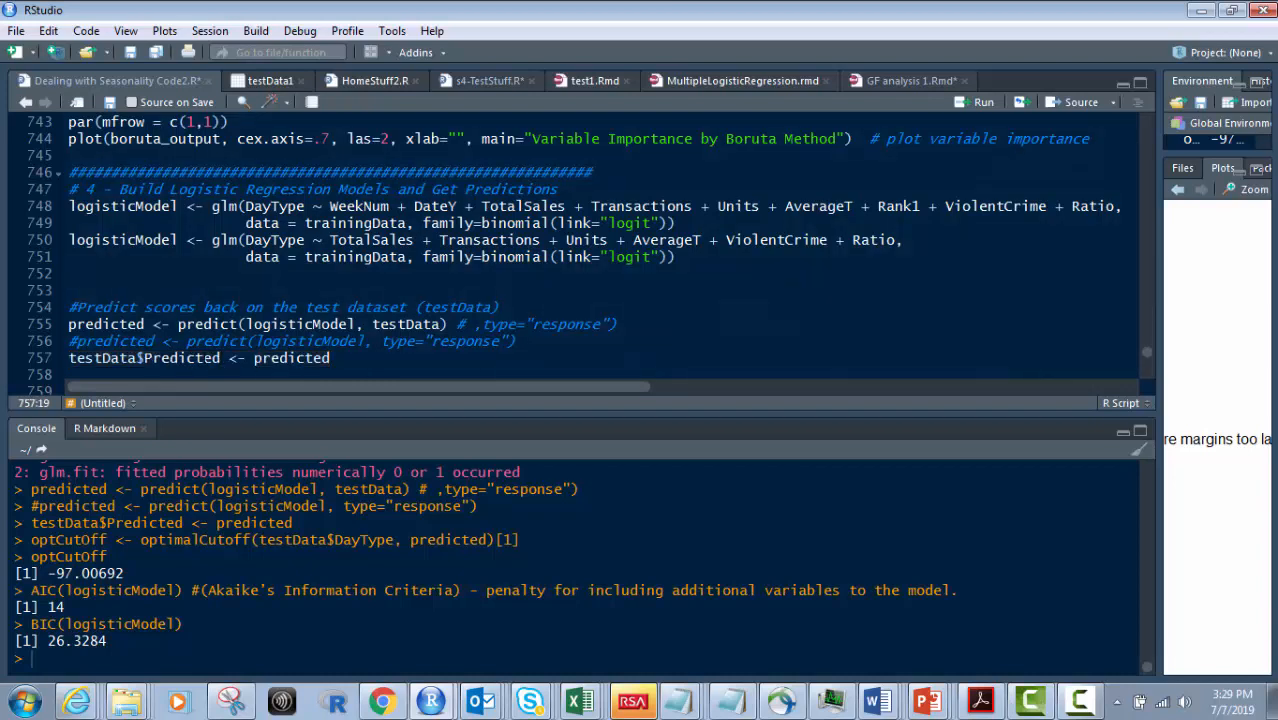
pyautogui.doubleClick(142, 358)
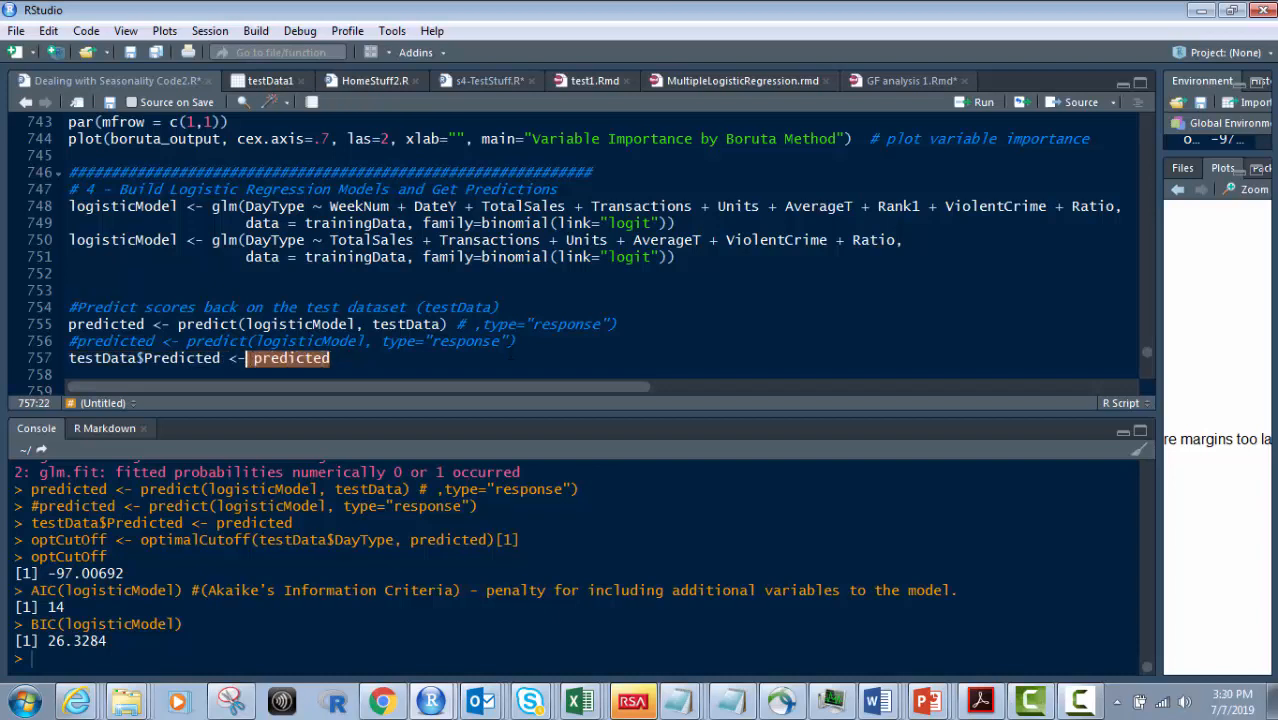
pyautogui.scroll(-3)
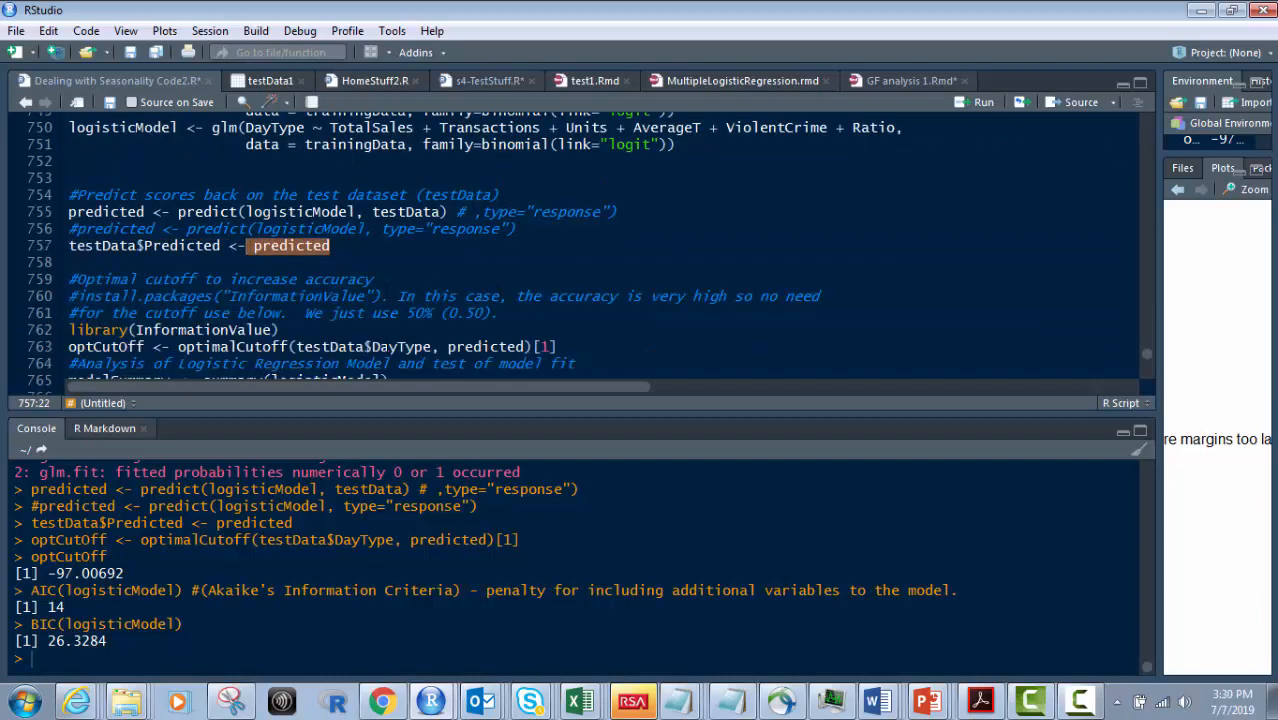
pyautogui.scroll(-3)
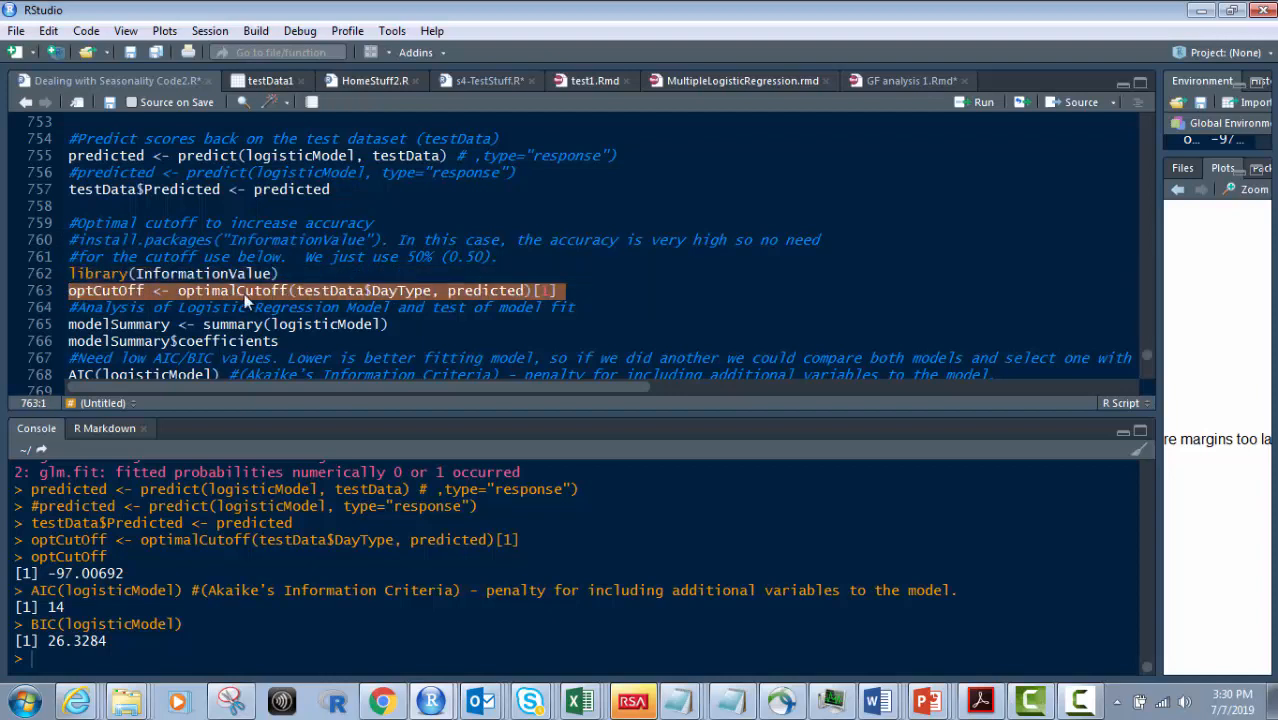
pyautogui.moveTo(280, 300)
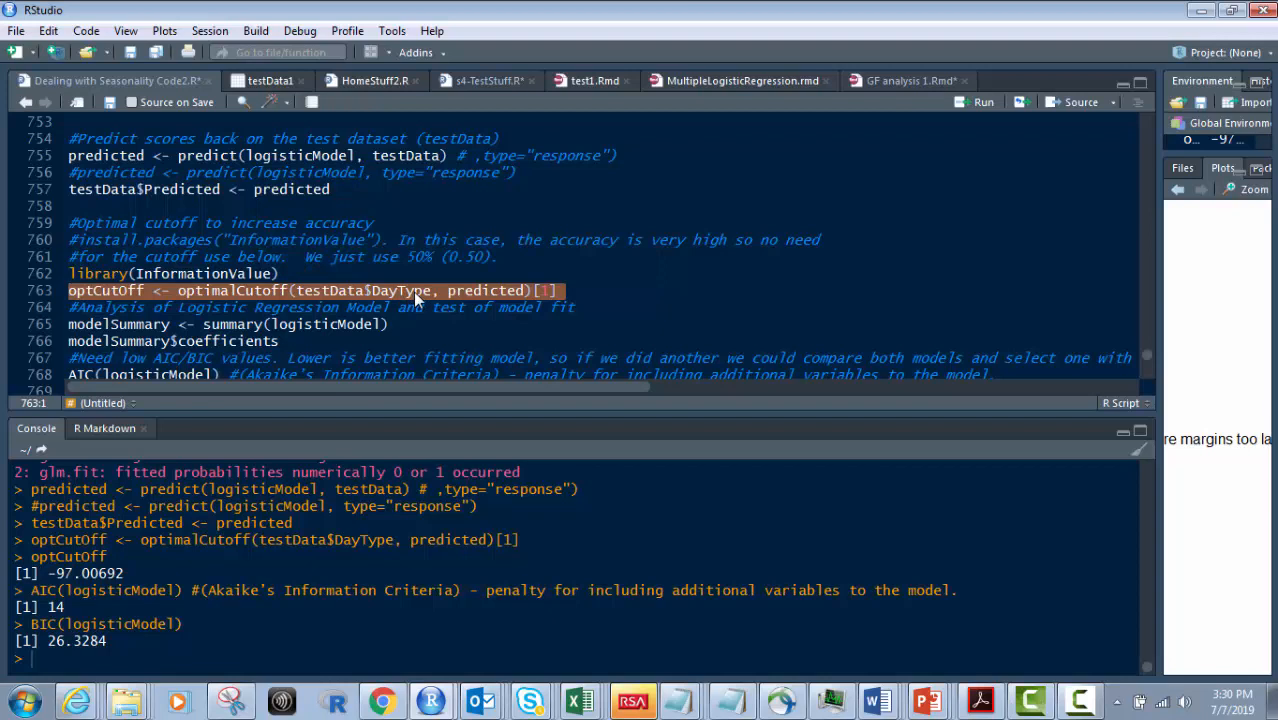
pyautogui.moveTo(522, 295)
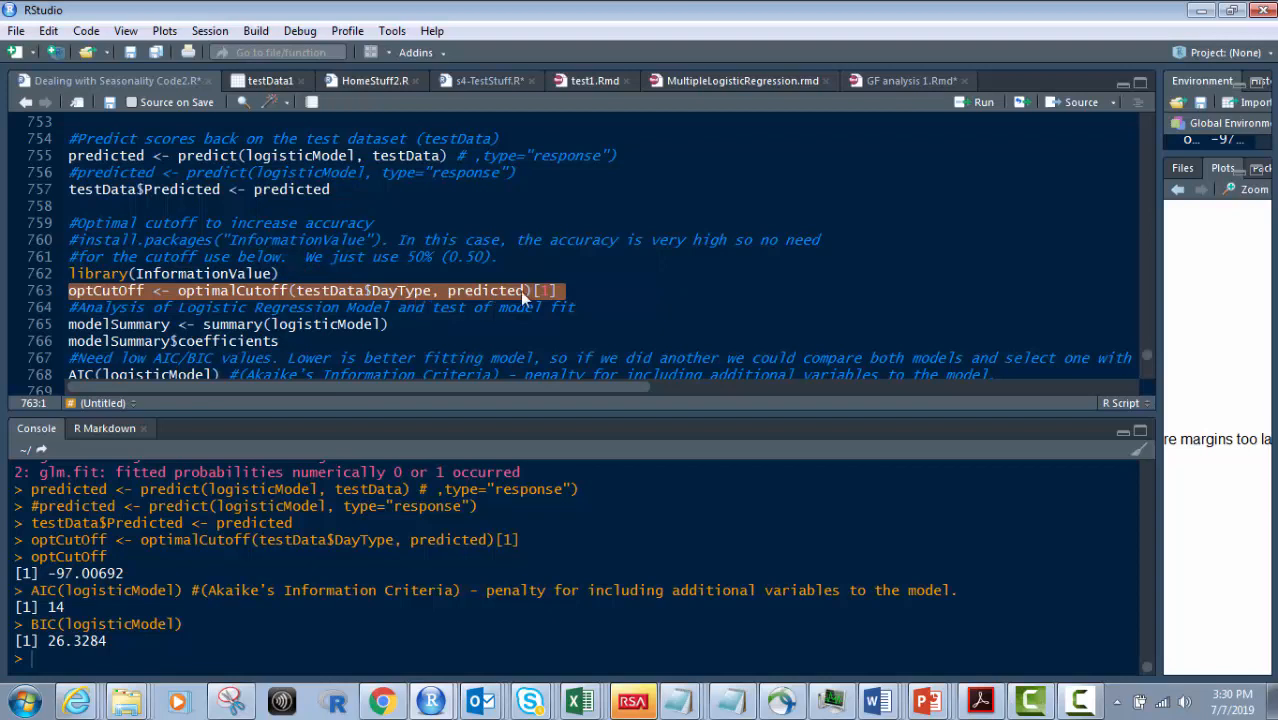
pyautogui.doubleClick(485, 290)
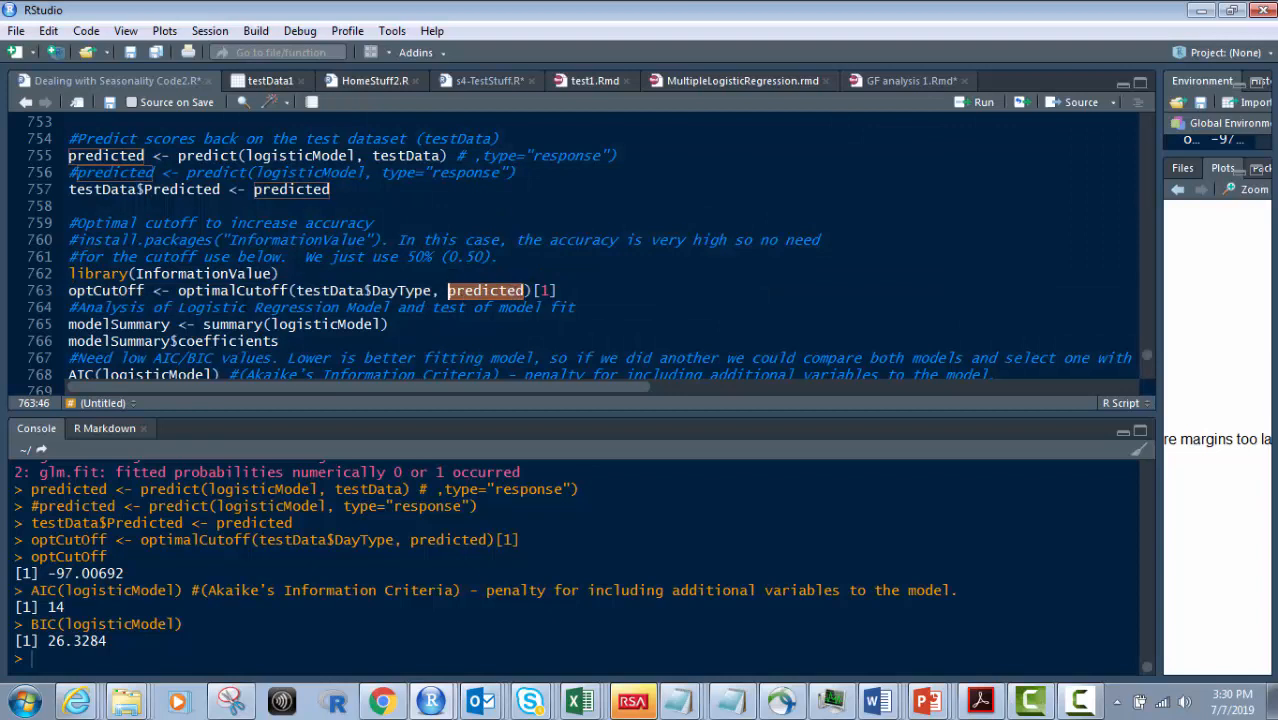
pyautogui.moveTo(200, 290); pyautogui.dragTo(557, 290)
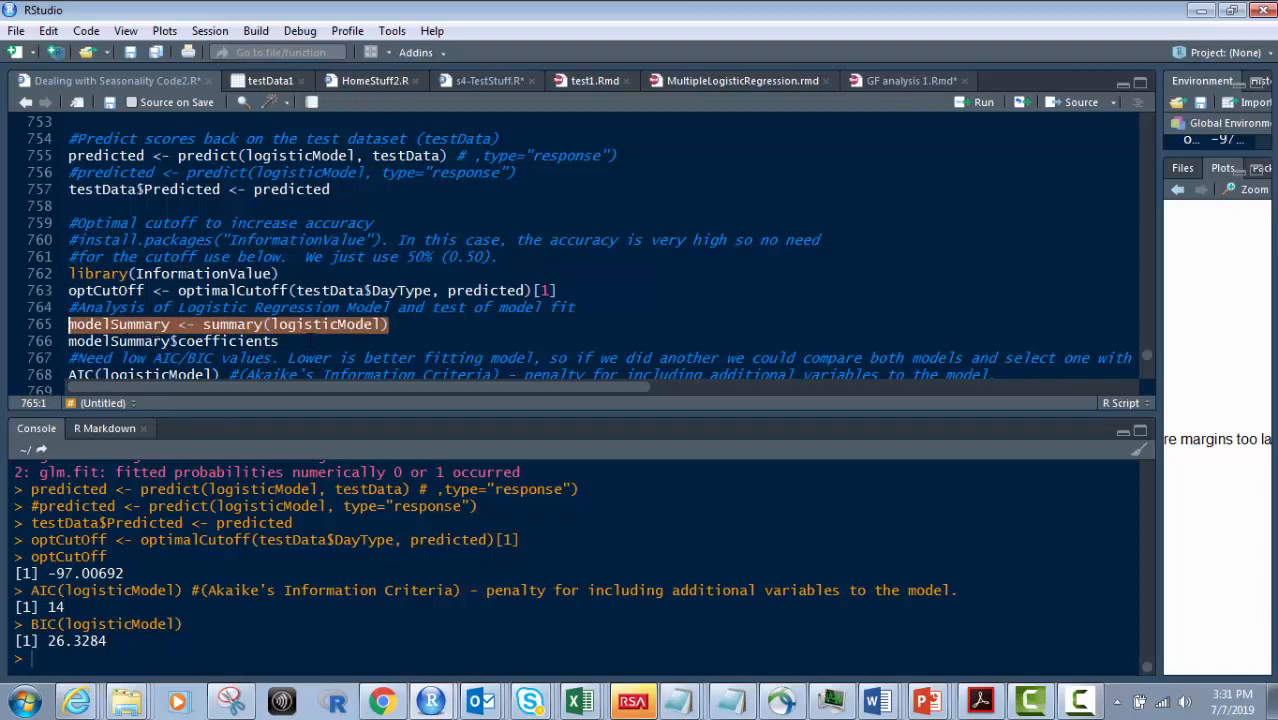
pyautogui.moveTo(347, 340)
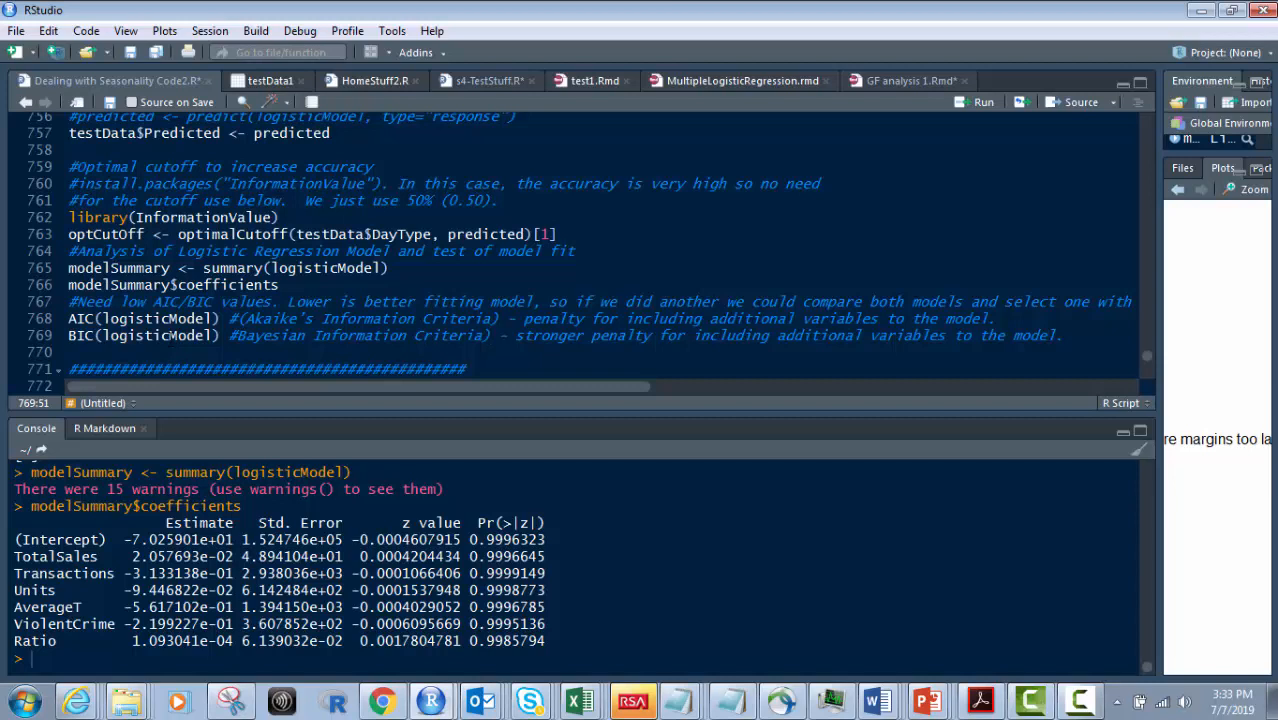
pyautogui.moveTo(13, 313)
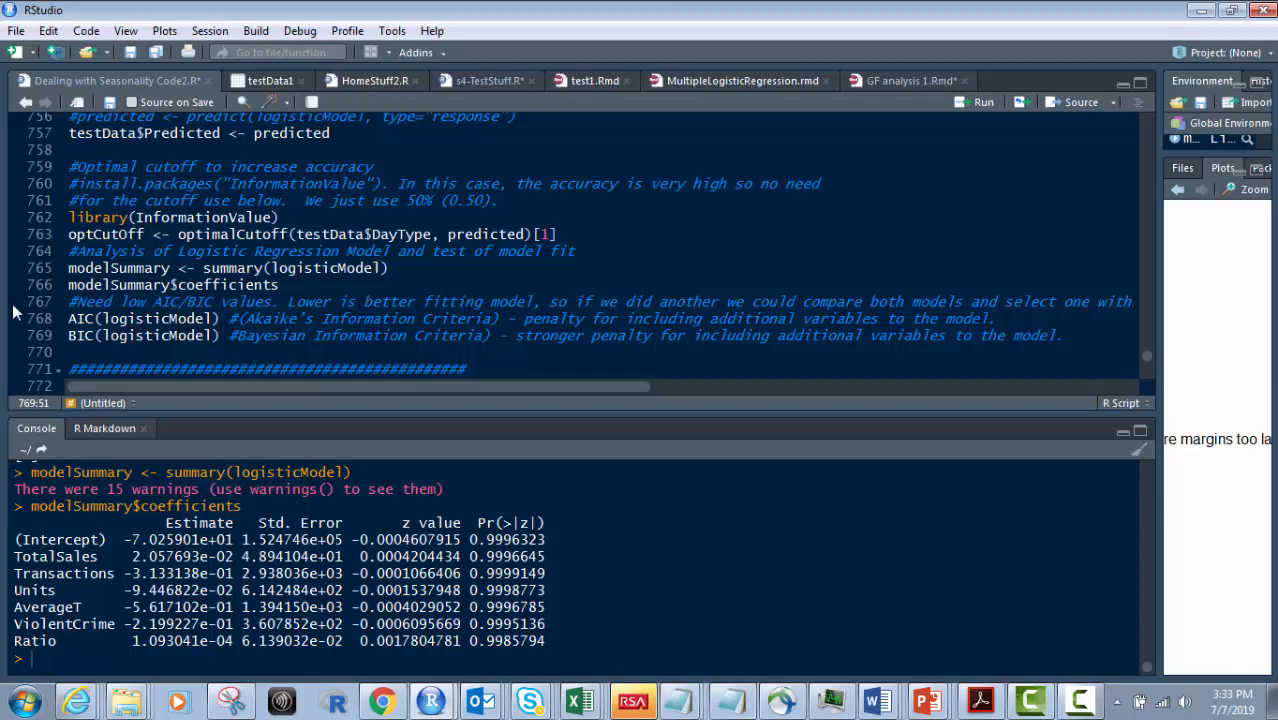
# Run the AIC(logisticModel) and BIC(logisticModel) lines, showing AIC 14 and BIC 26.3284.
pyautogui.doubleClick(140, 335)
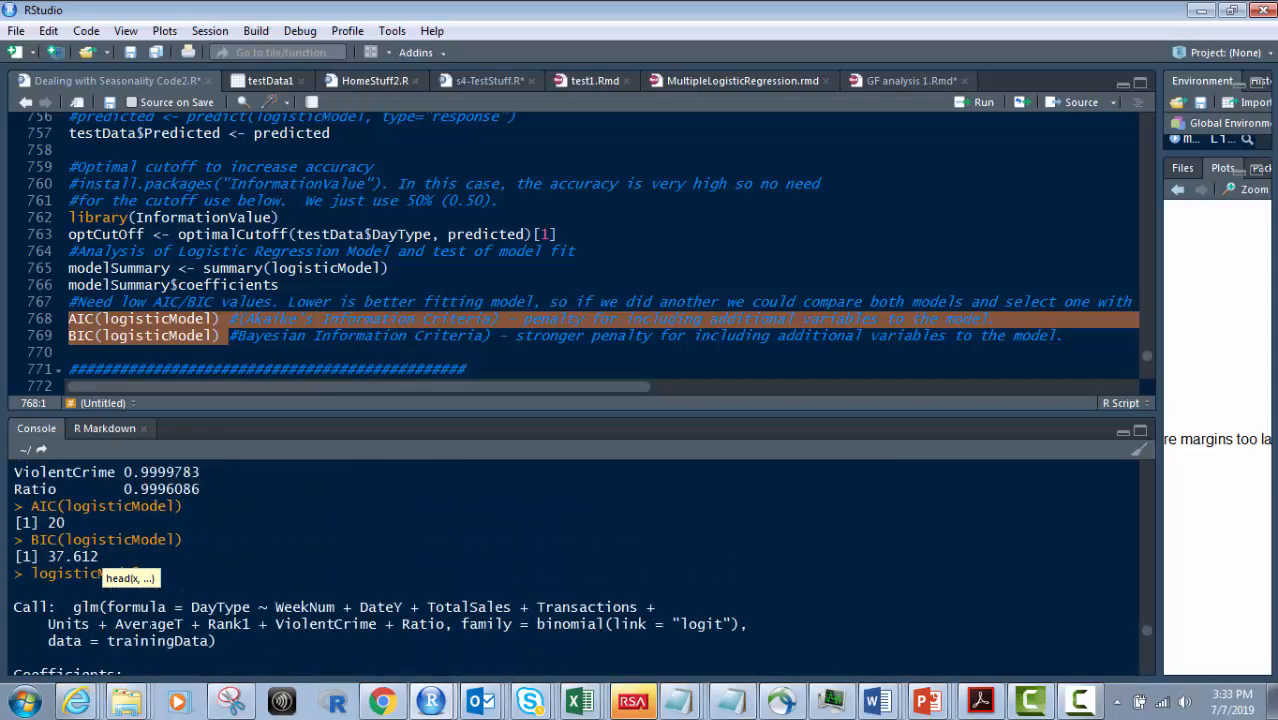
pyautogui.moveTo(156, 583)
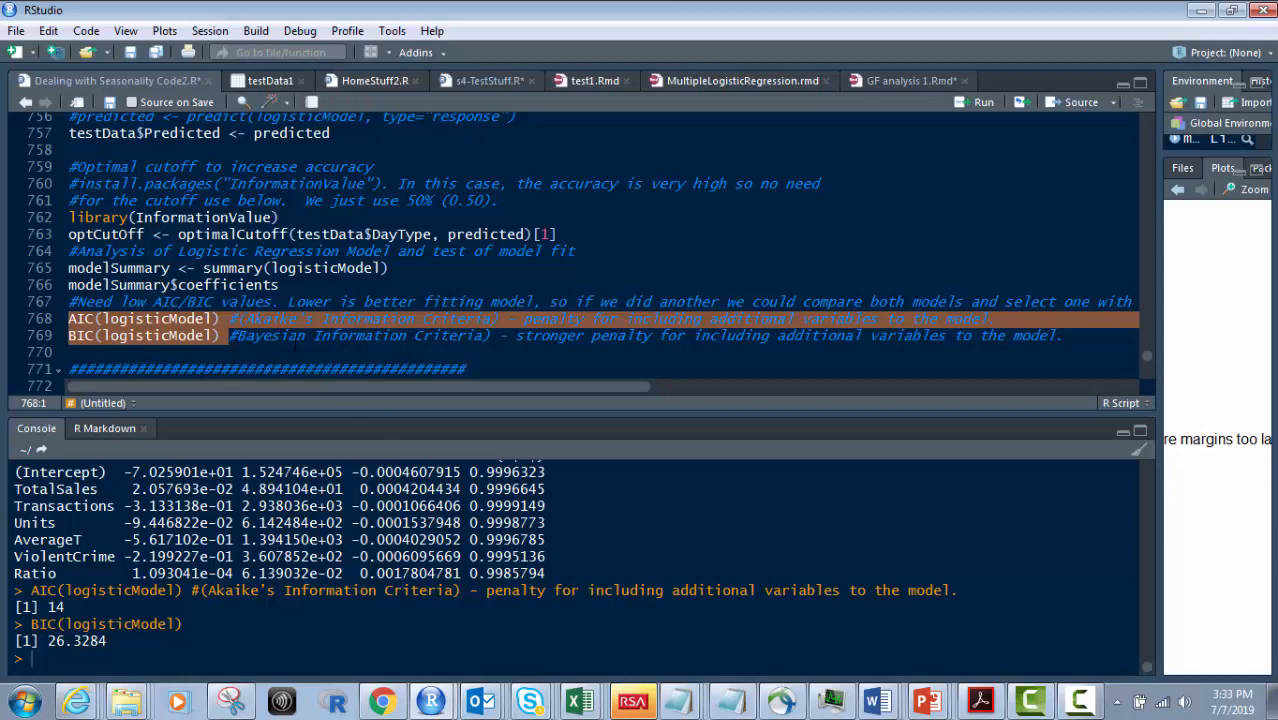
pyautogui.scroll(-3)
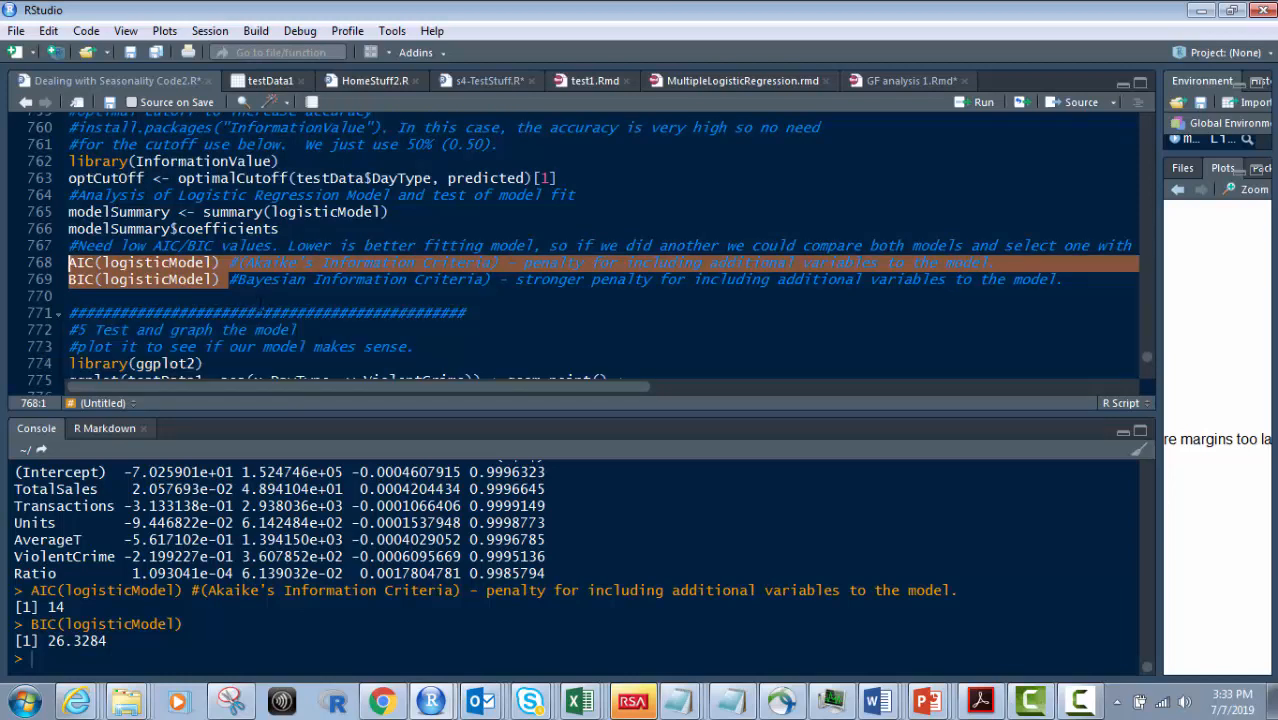